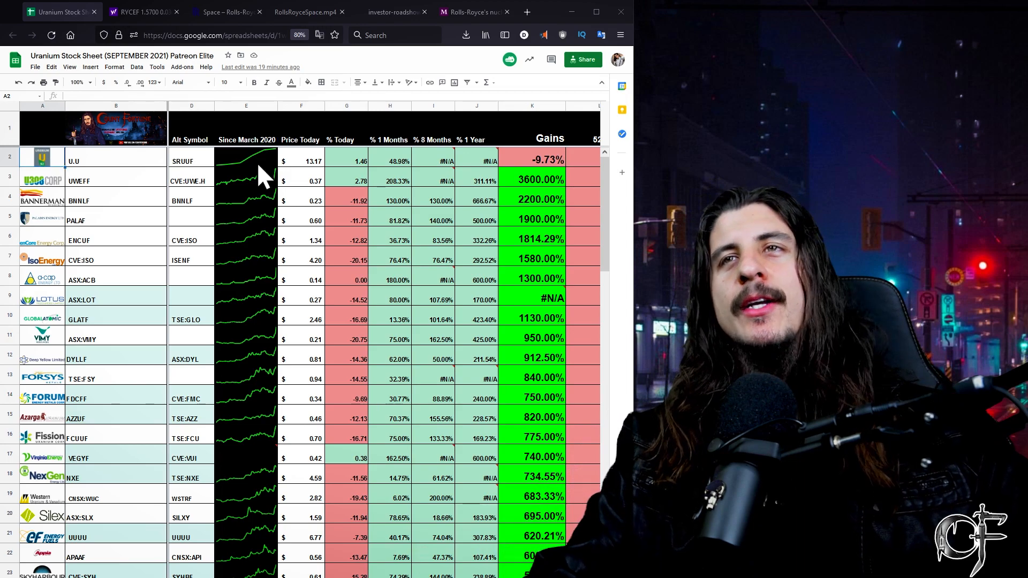
mouse_move(357, 236)
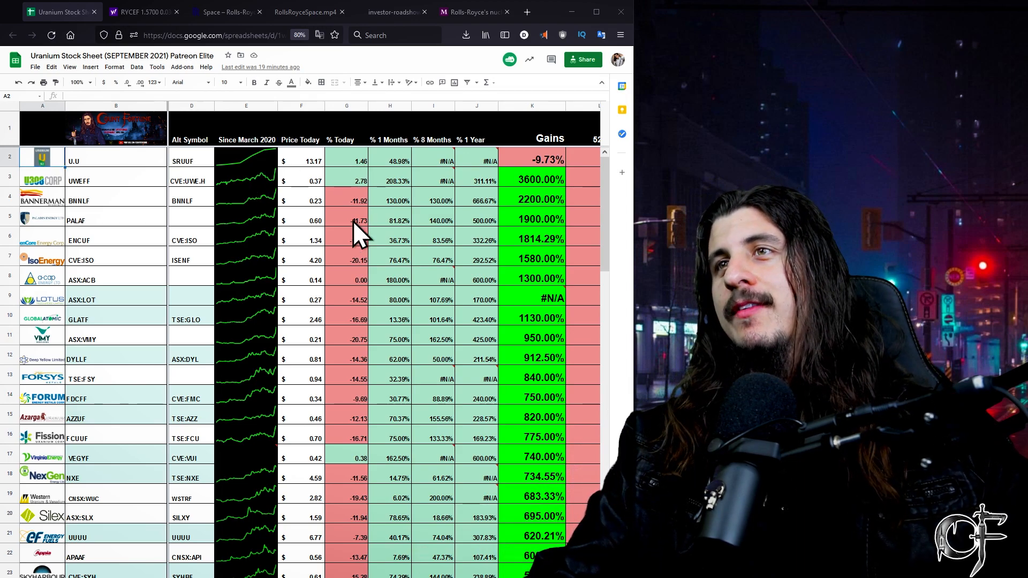
mouse_move(328, 328)
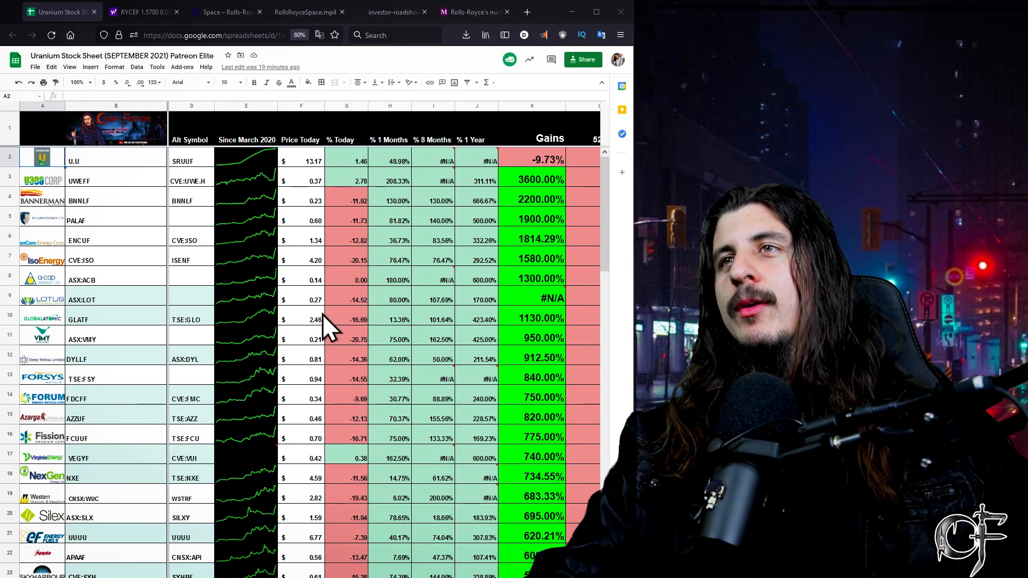
- Check the live price formula in spreadsheet cell F2 and scroll the sheet
click(300, 161)
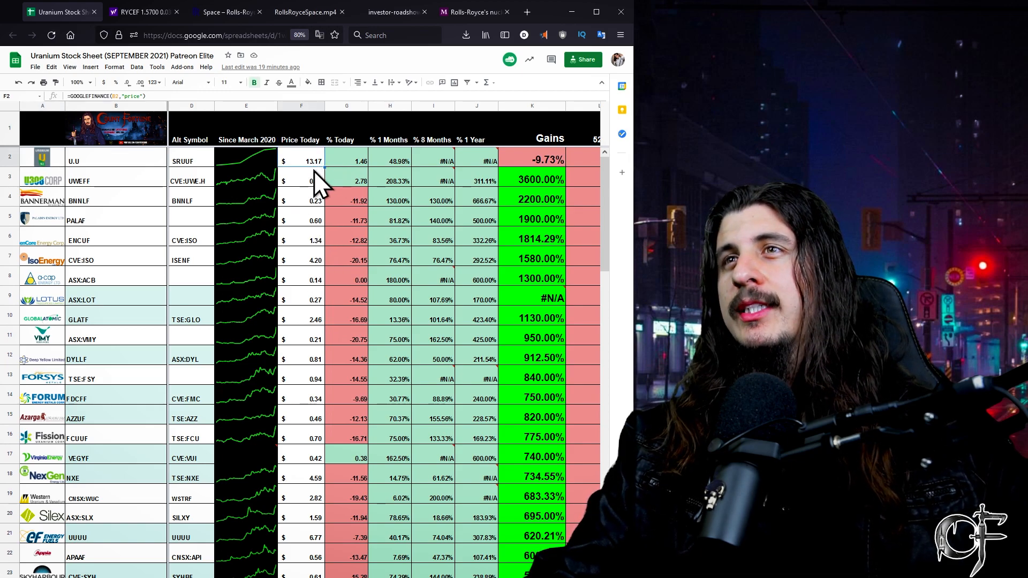
scroll(down, 3)
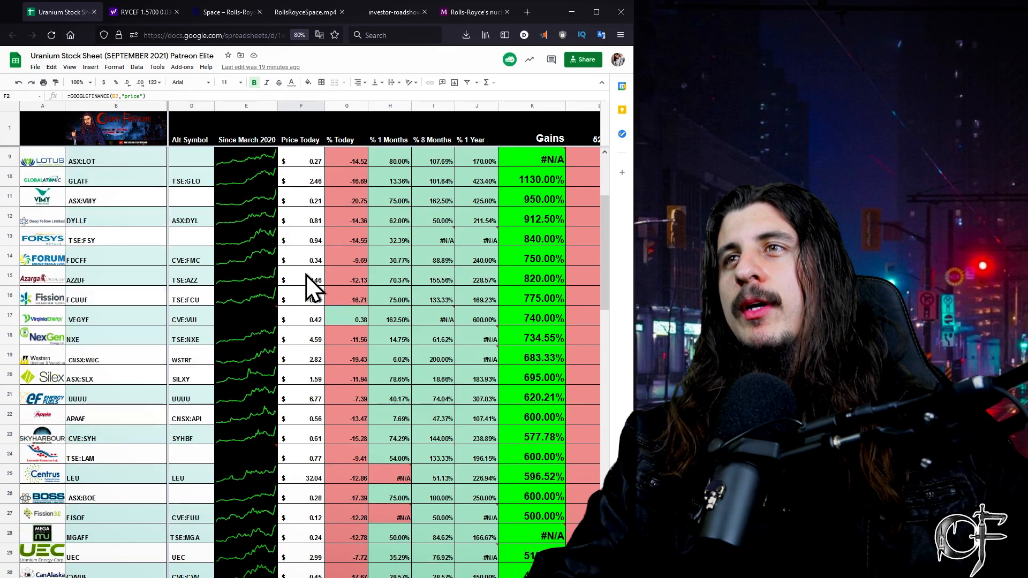
scroll(down, 3)
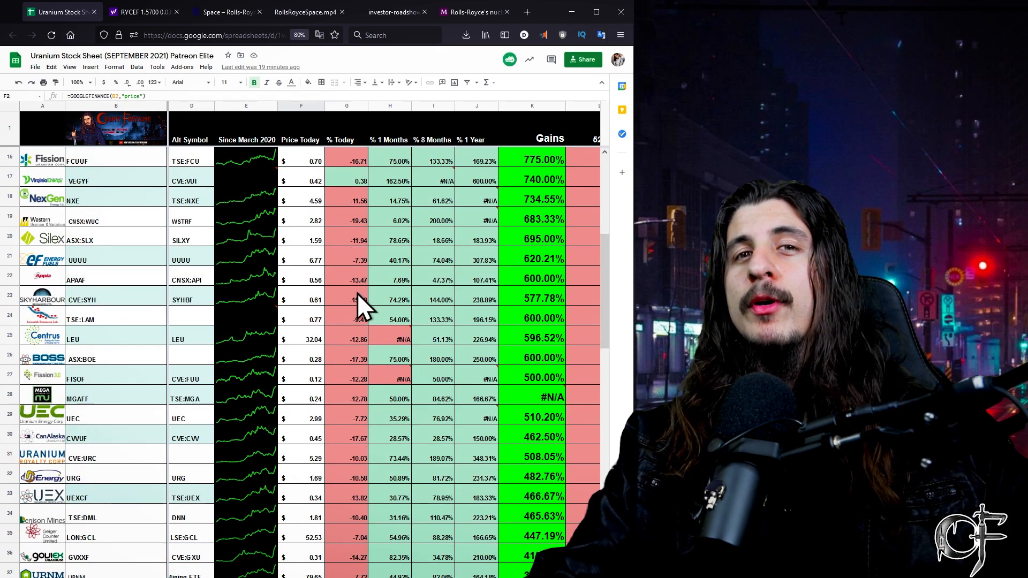
scroll(up, 3)
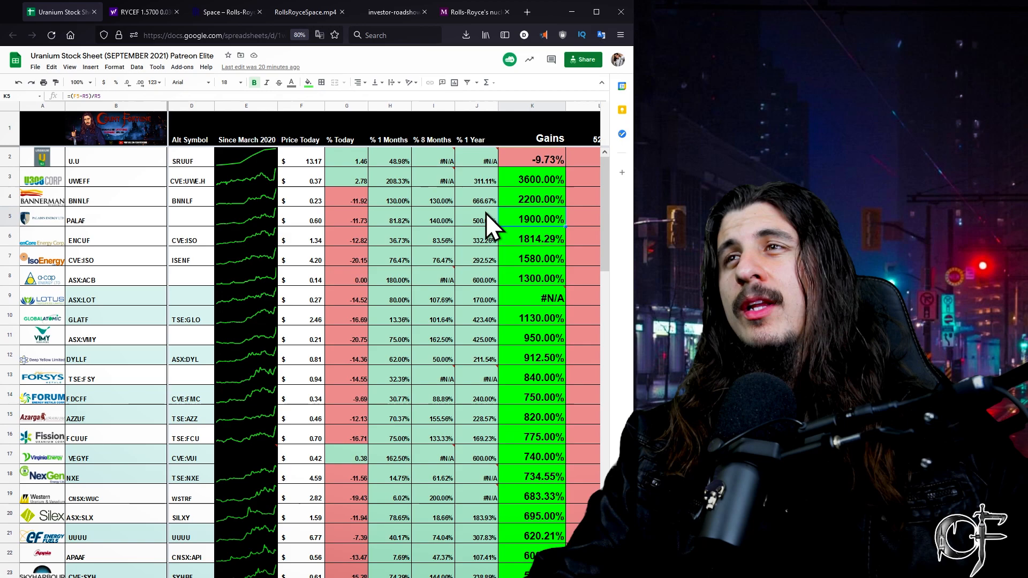
mouse_move(423, 351)
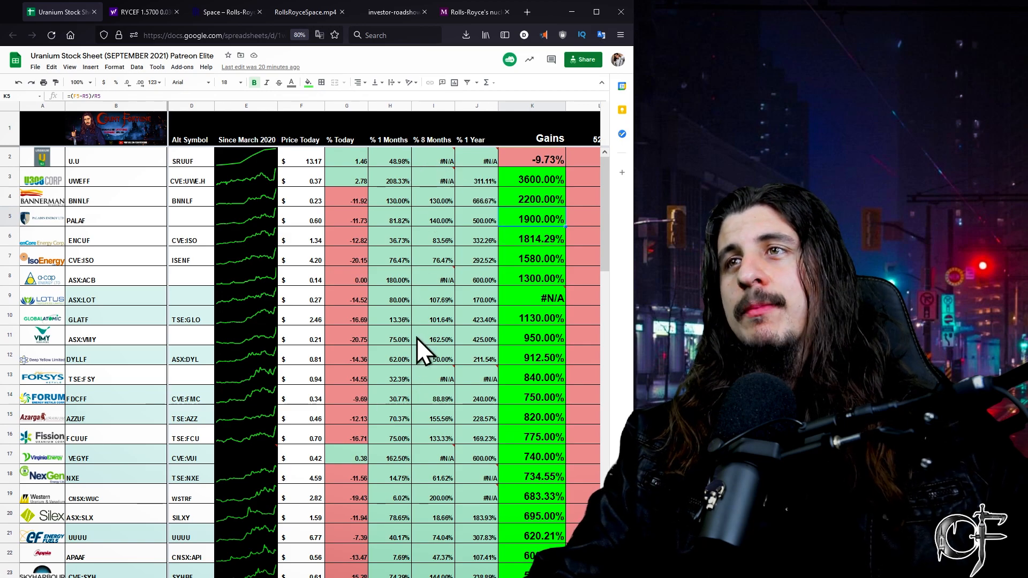
- Show the Rolls-Royce (RYCEF) Yahoo Finance quote with its five-year price chart
scroll(down, 3)
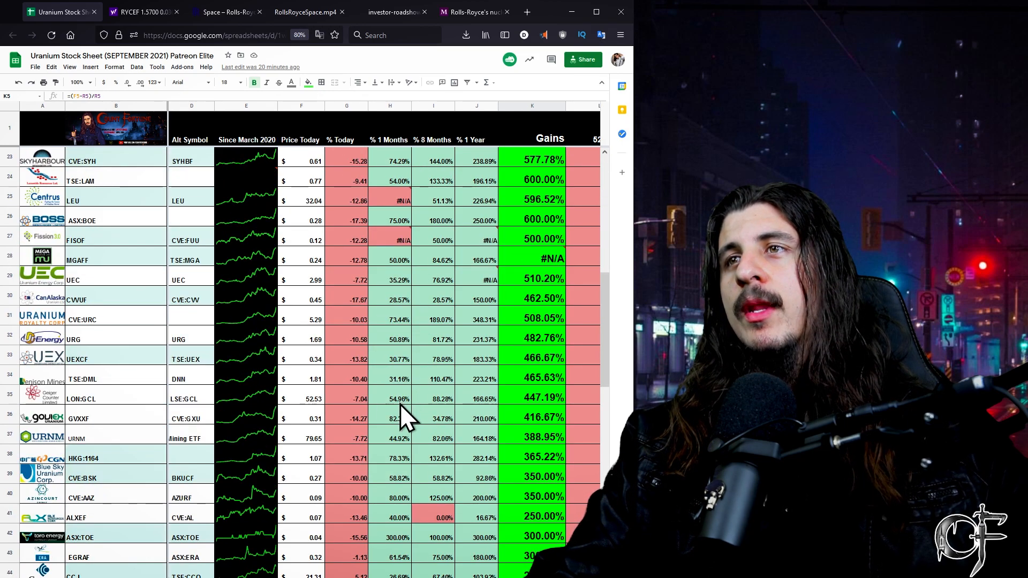
scroll(up, 3)
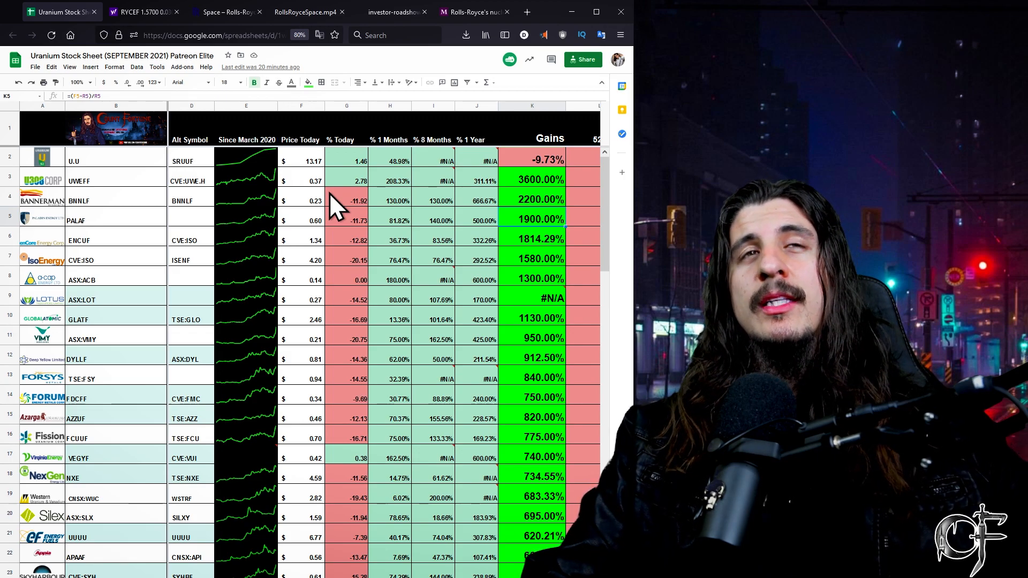
mouse_move(322, 210)
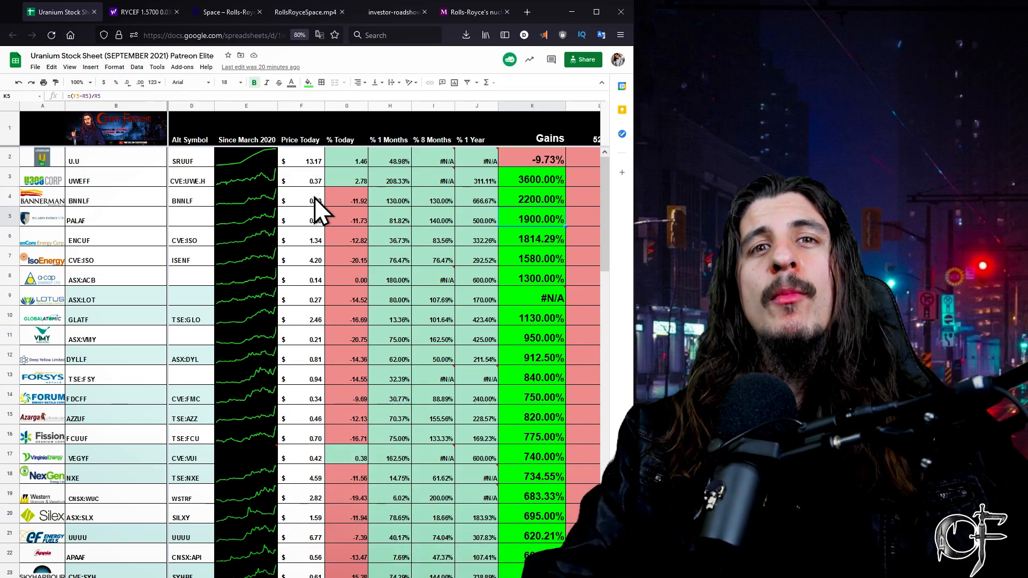
mouse_move(203, 62)
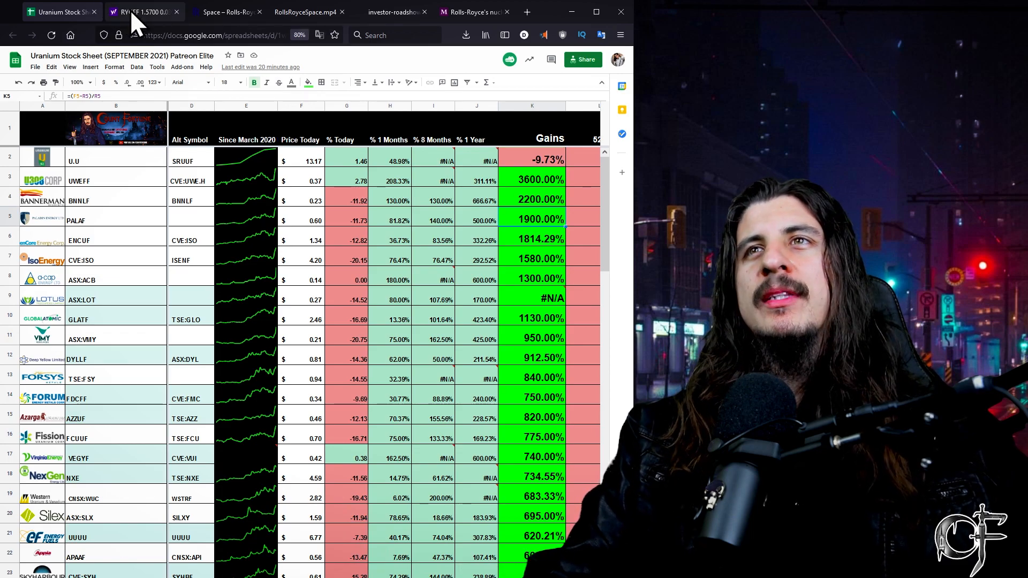
click(142, 11)
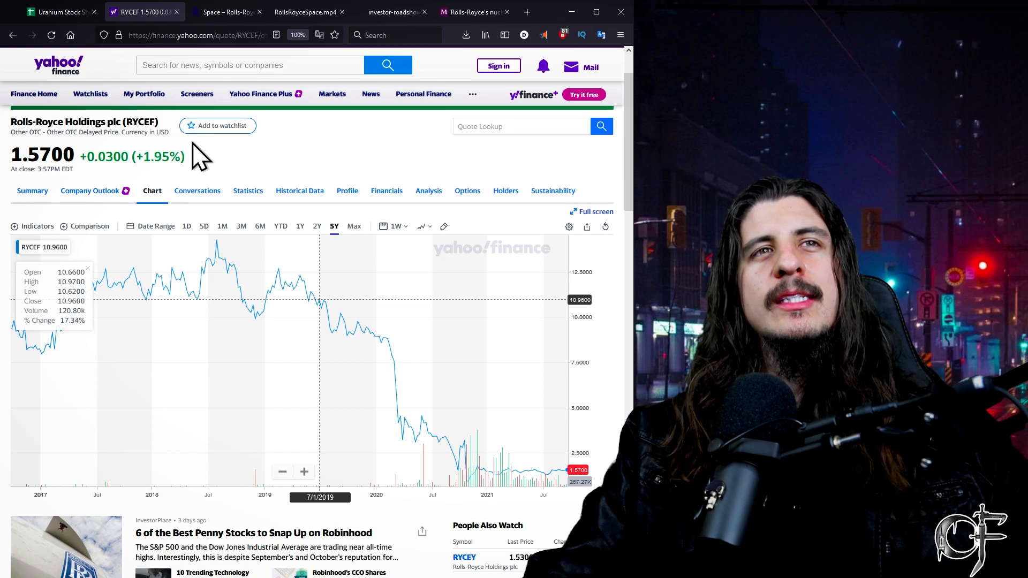
mouse_move(95, 246)
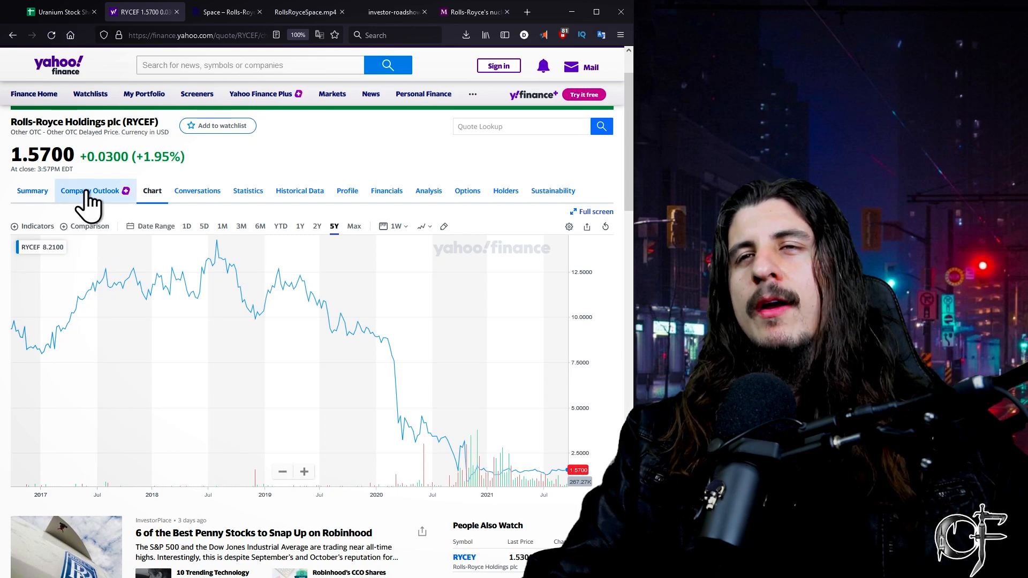
mouse_move(354, 233)
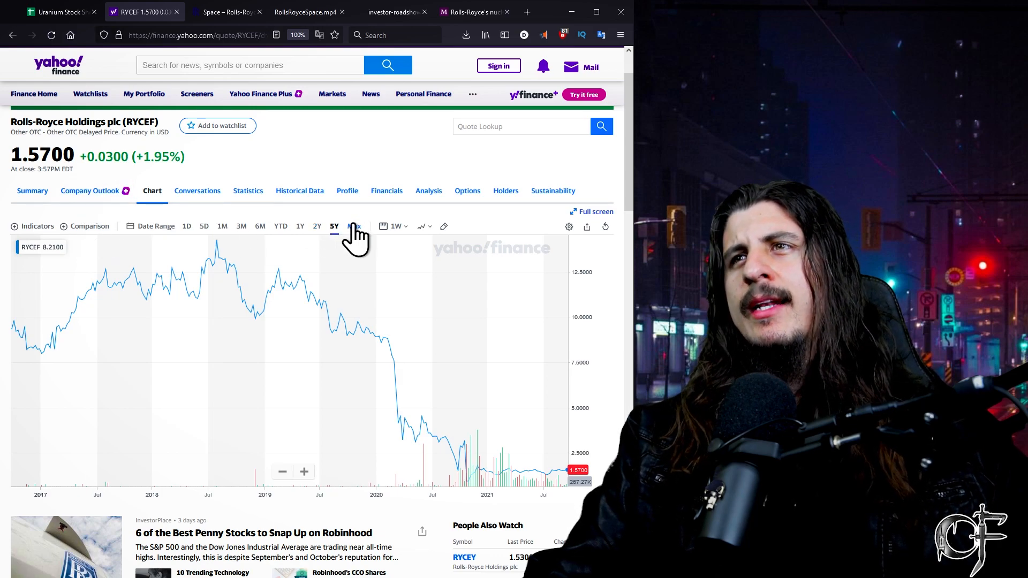
click(353, 226)
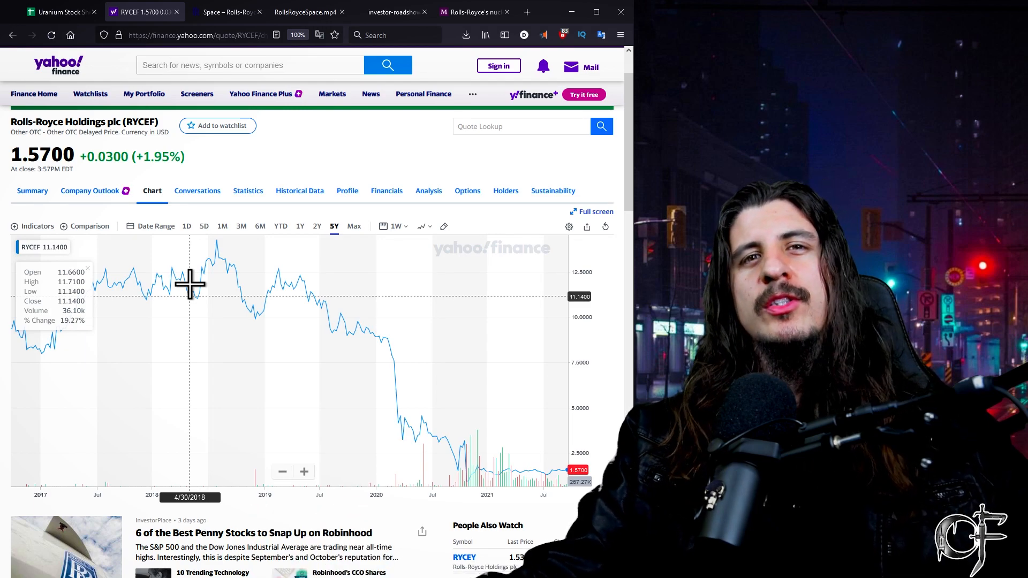
mouse_move(8, 210)
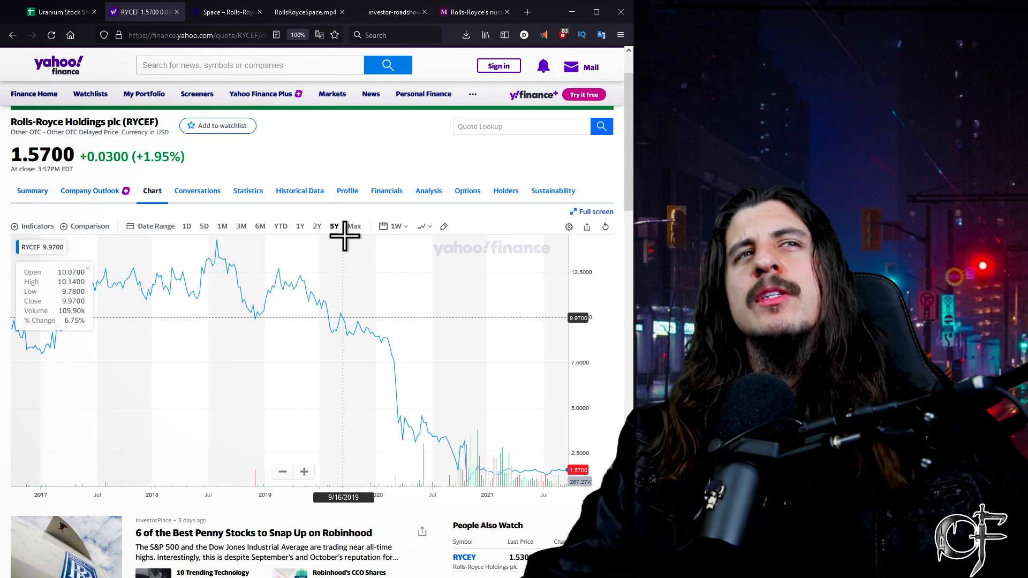
mouse_move(274, 305)
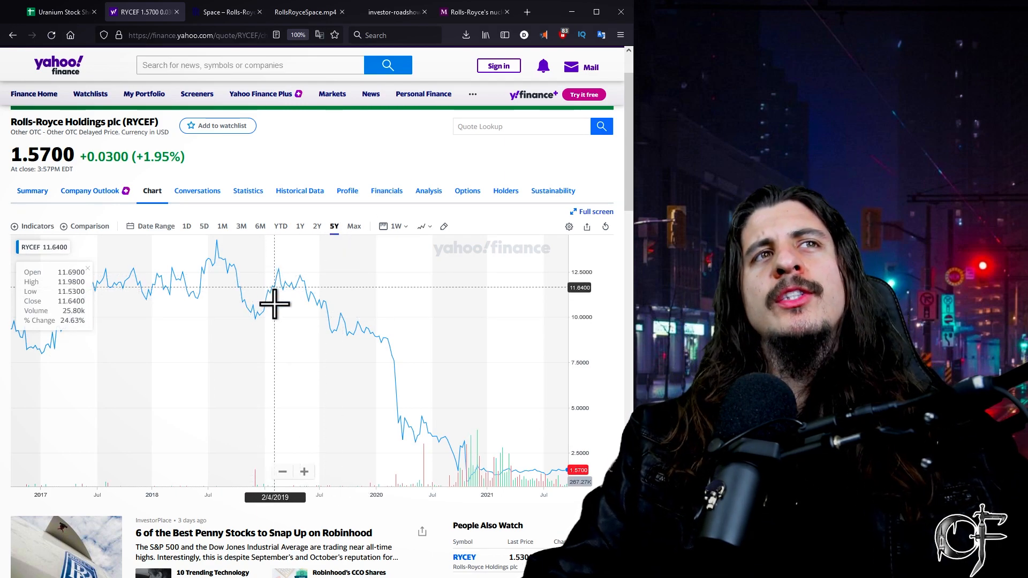
mouse_move(275, 292)
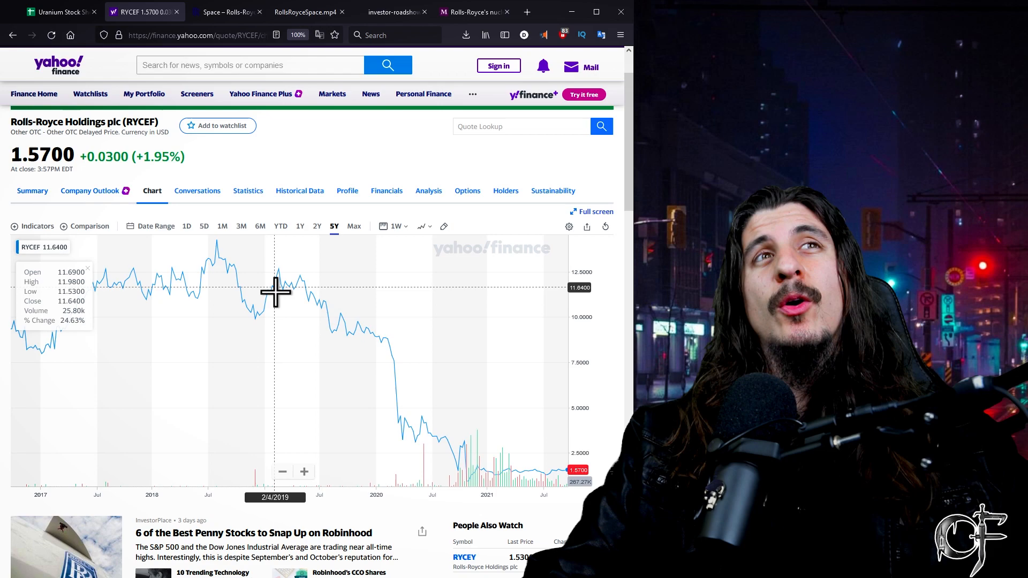
mouse_move(304, 272)
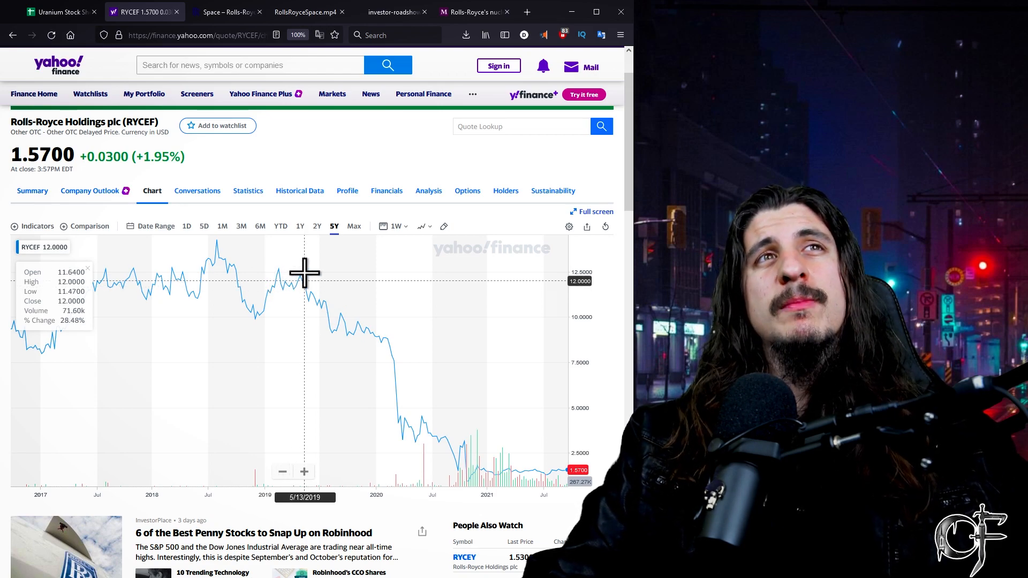
mouse_move(435, 249)
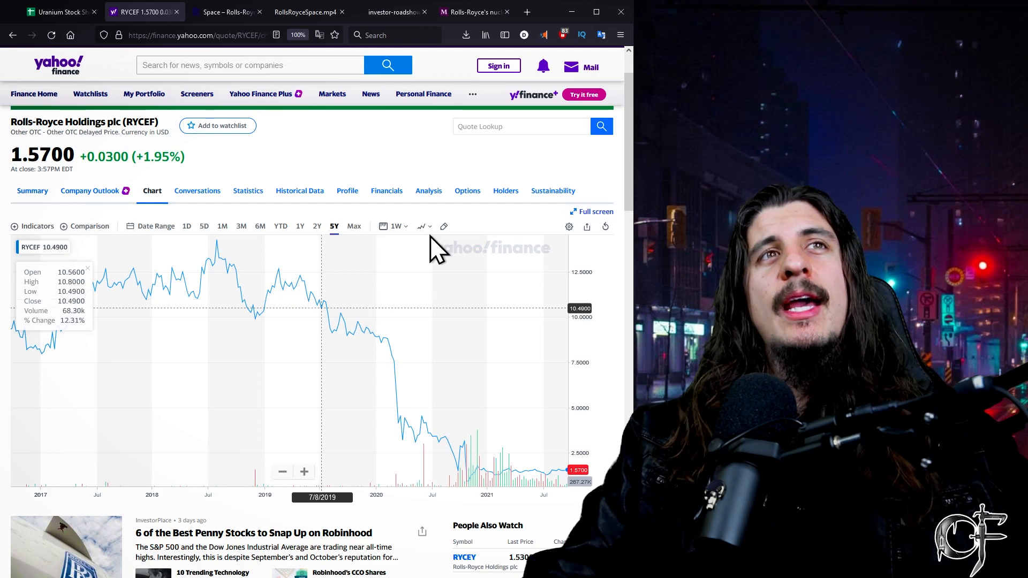
mouse_move(560, 465)
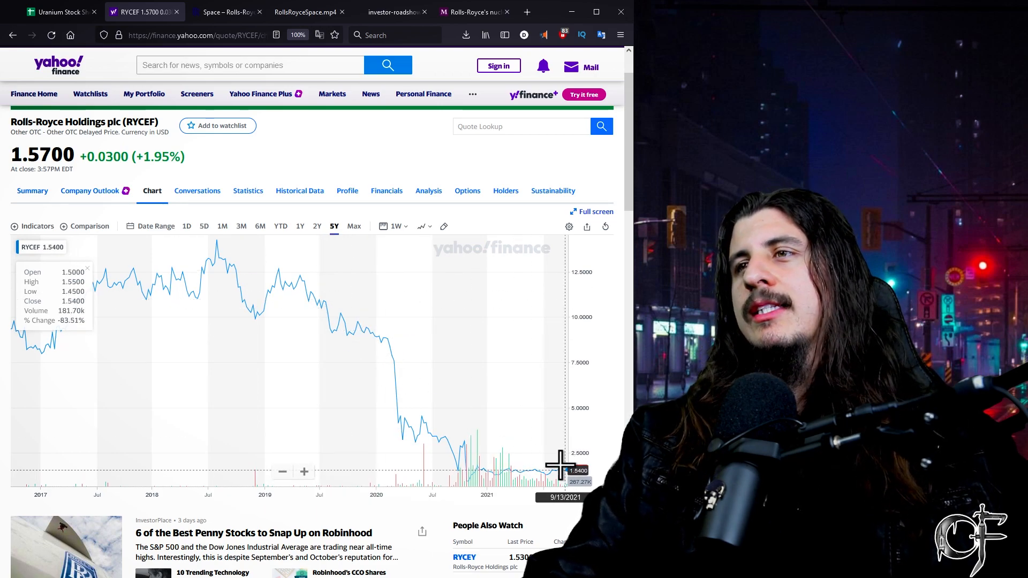
mouse_move(484, 482)
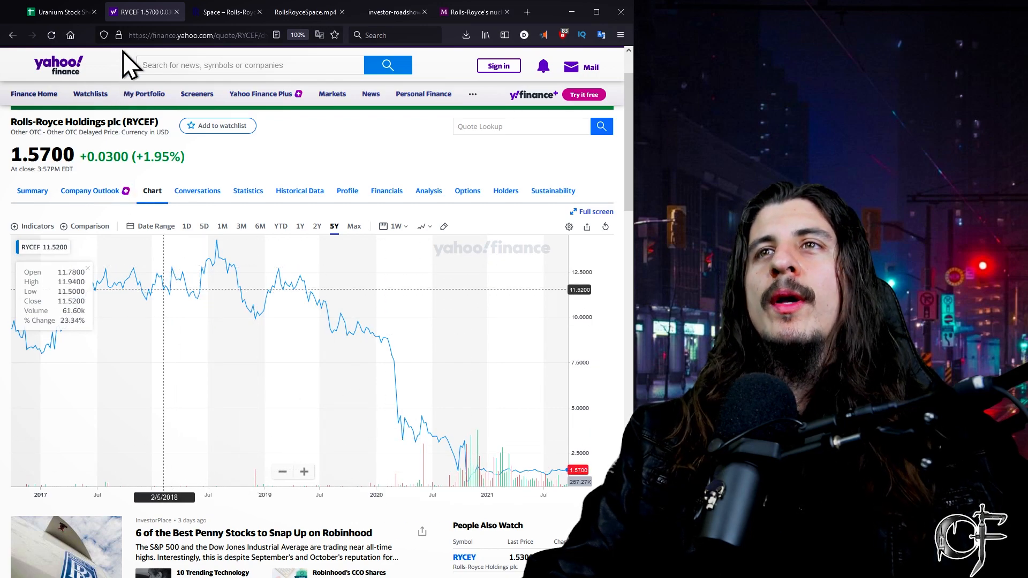
- Stop at the Rolls-Royce Space page, then play RollsRoyceSpace.mp4 through to 0:27
click(226, 12)
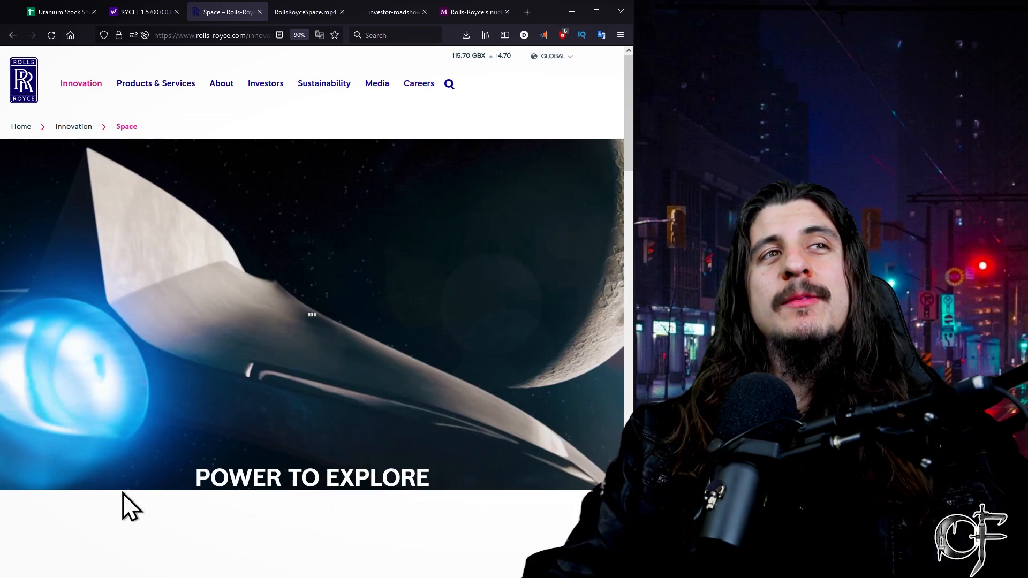
mouse_move(126, 485)
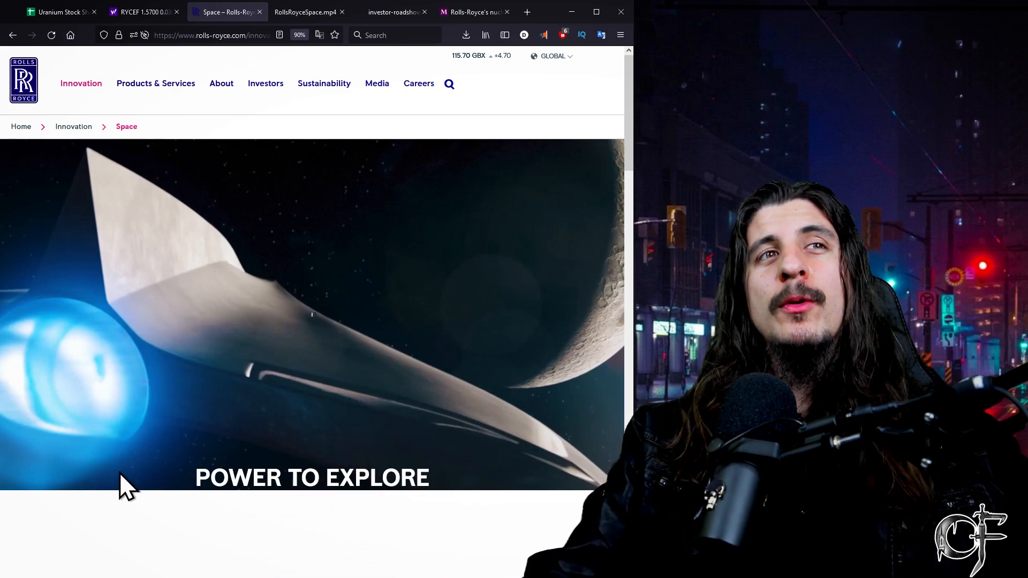
click(304, 11)
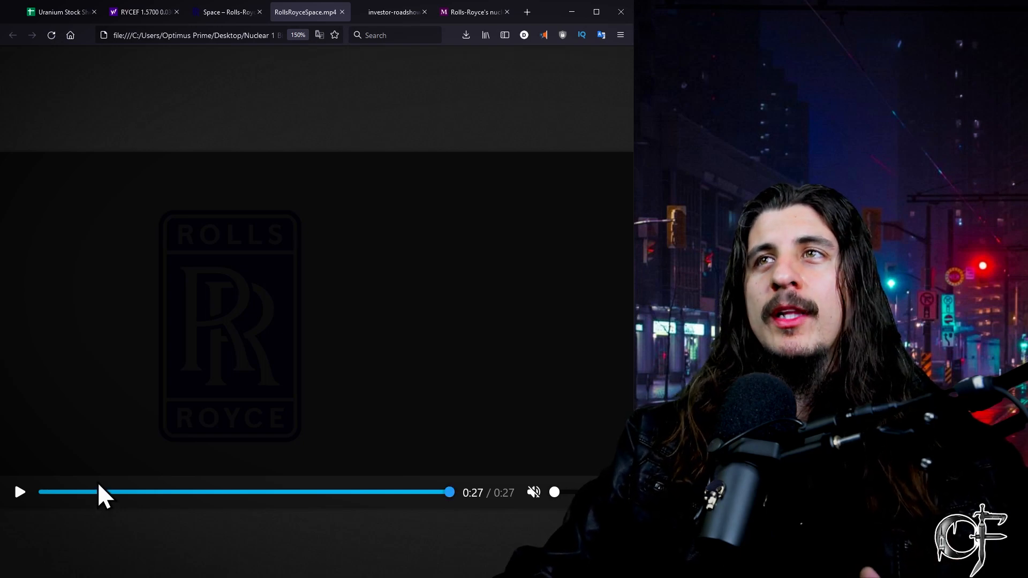
click(223, 12)
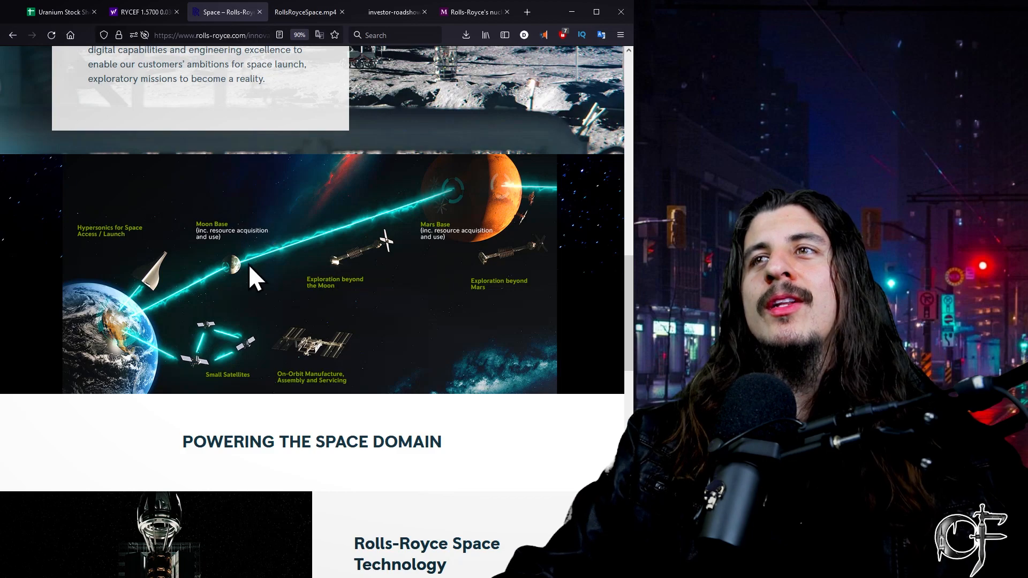
scroll(up, 3)
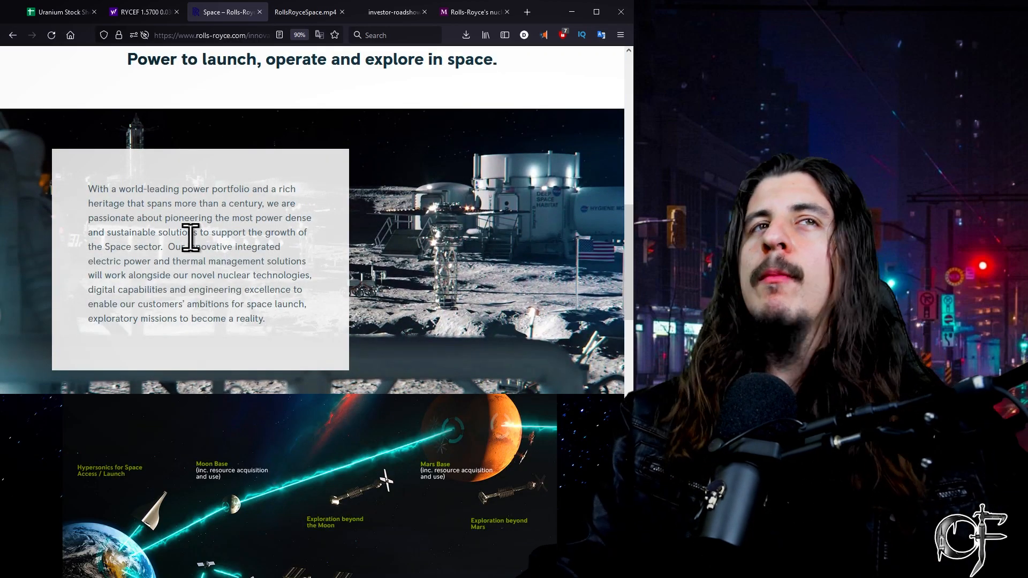
mouse_move(272, 282)
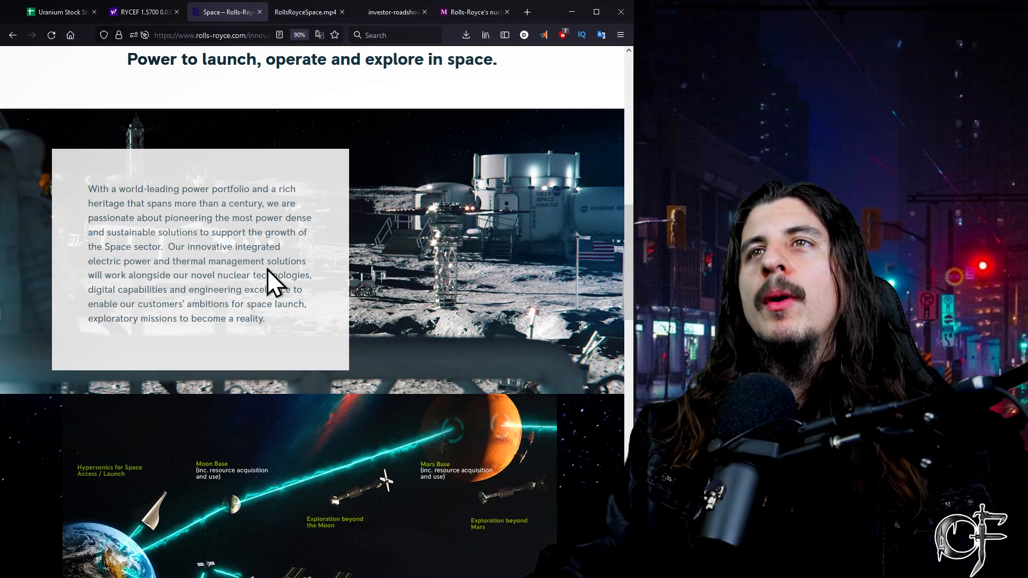
mouse_move(290, 272)
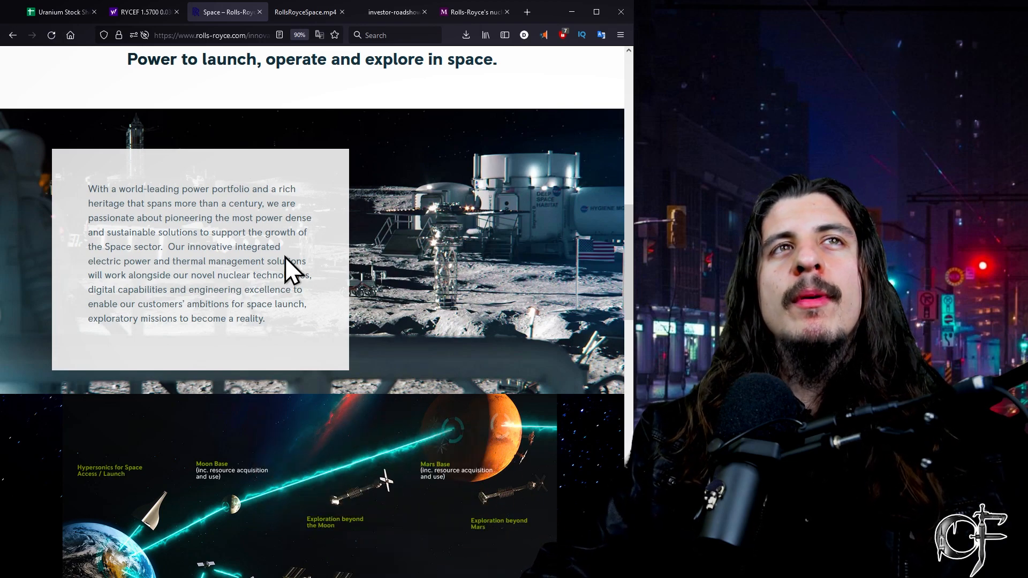
mouse_move(382, 103)
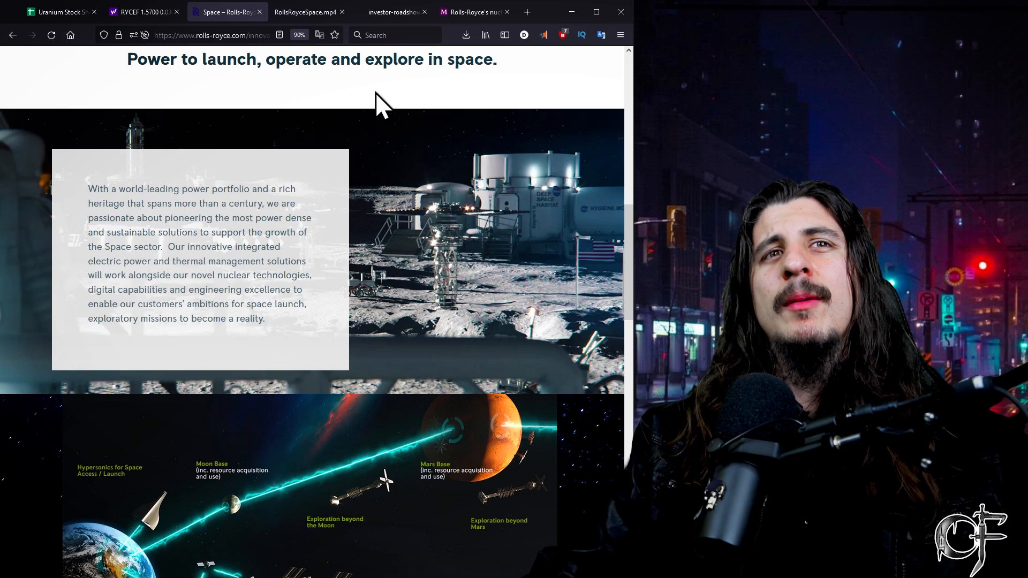
mouse_move(341, 52)
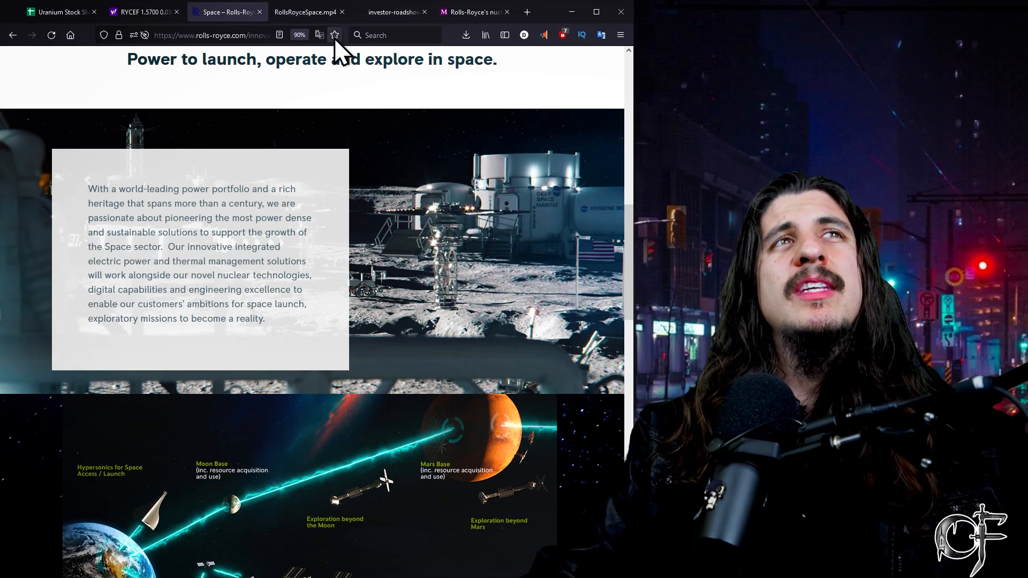
mouse_move(334, 36)
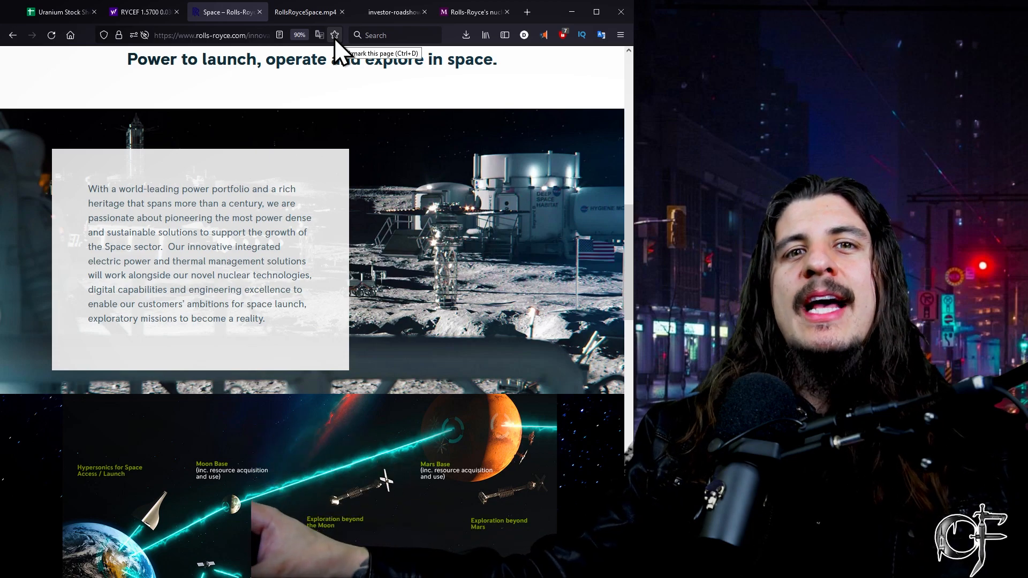
mouse_move(351, 182)
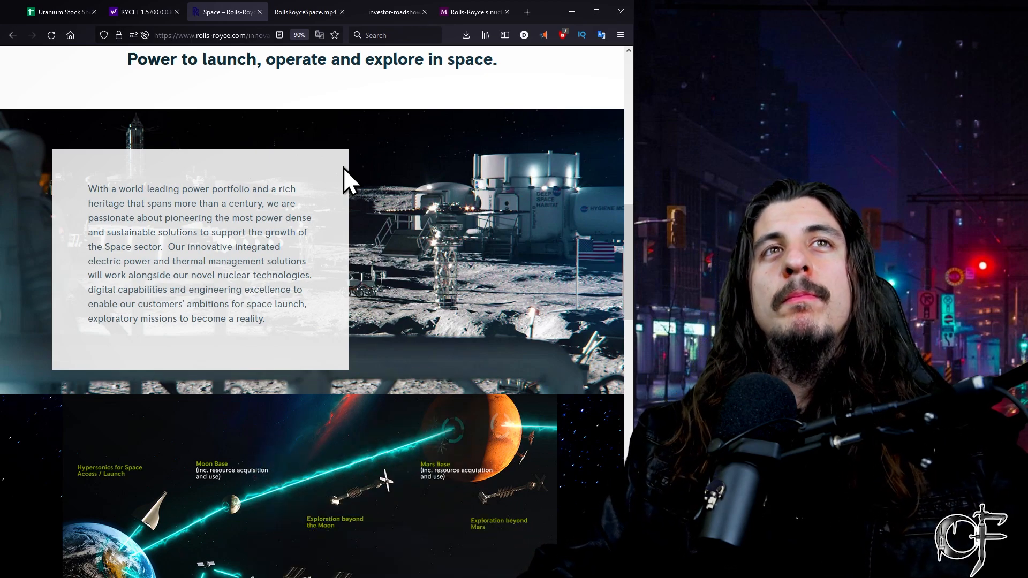
mouse_move(393, 305)
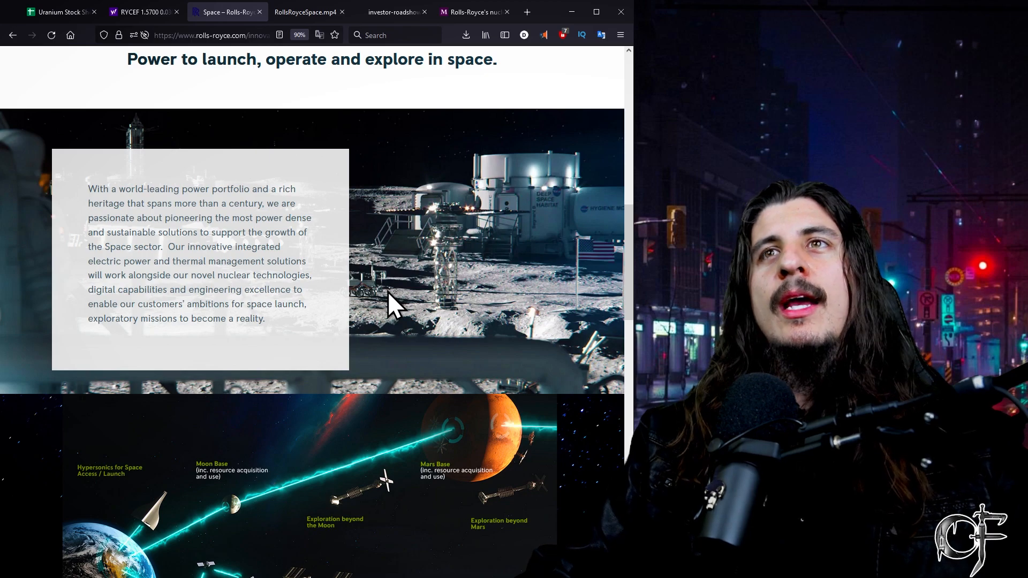
- Read the Space page's micro-reactor and news sections, then view investor PDF page 4
scroll(down, 3)
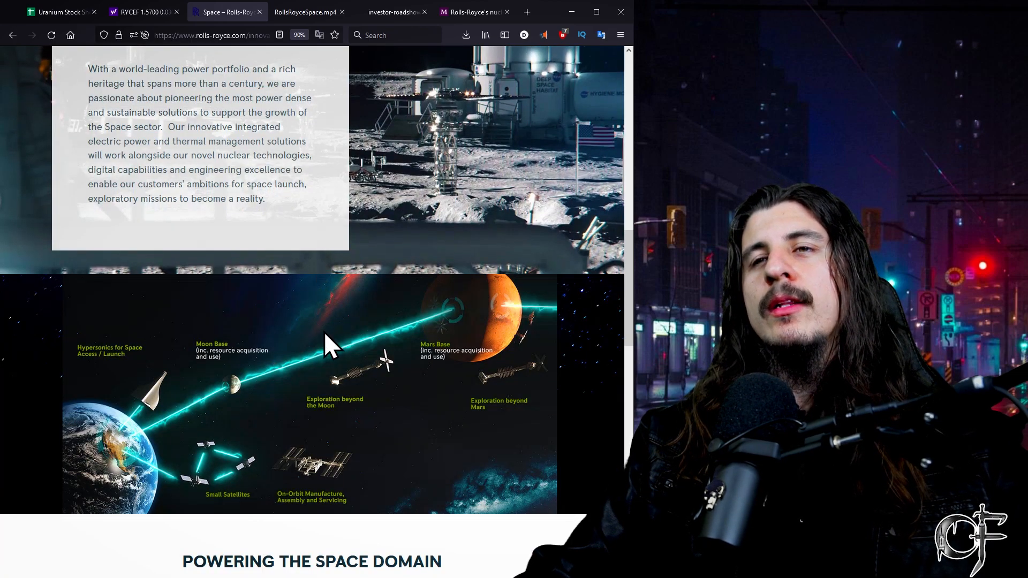
scroll(down, 3)
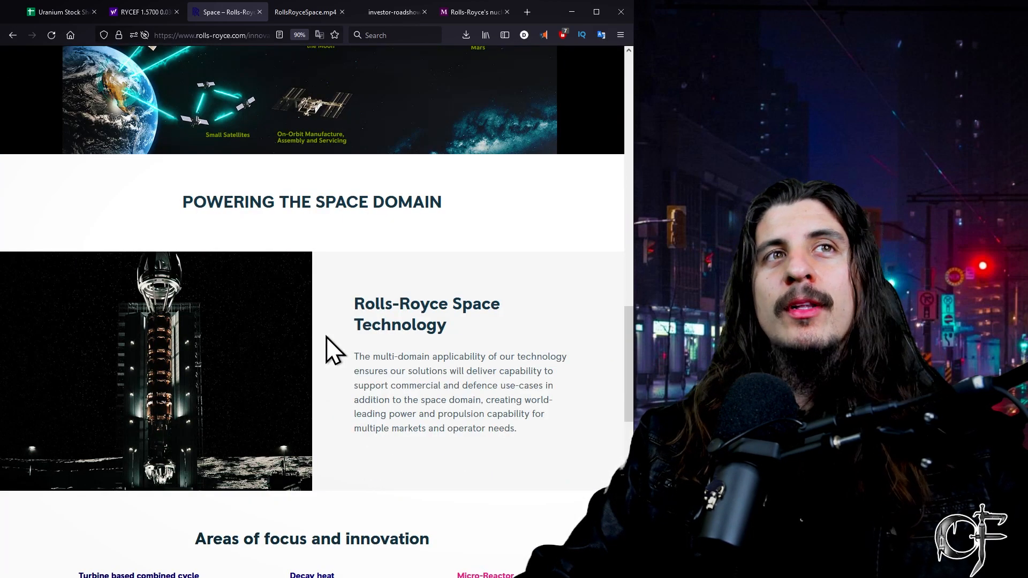
scroll(down, 3)
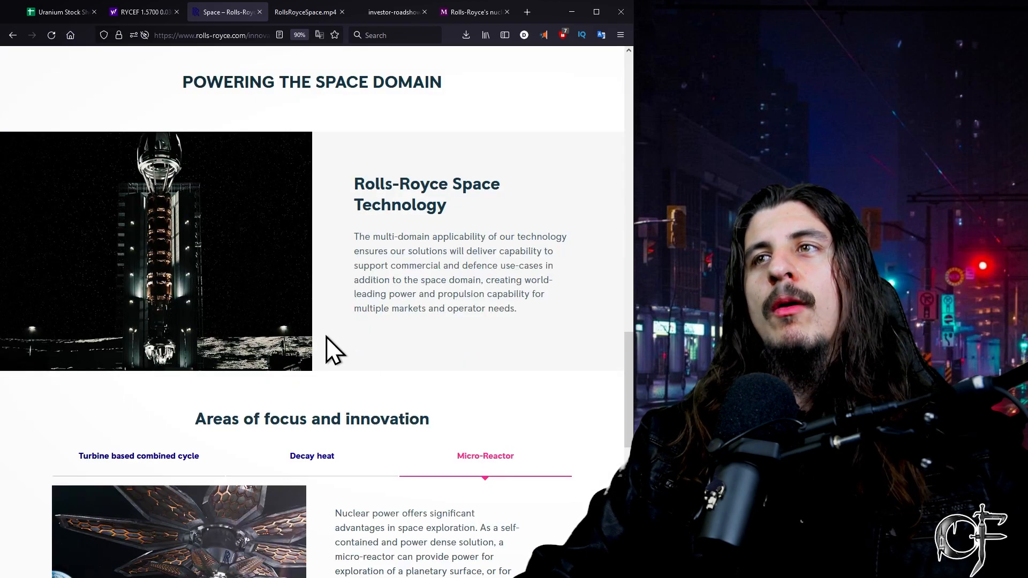
scroll(down, 3)
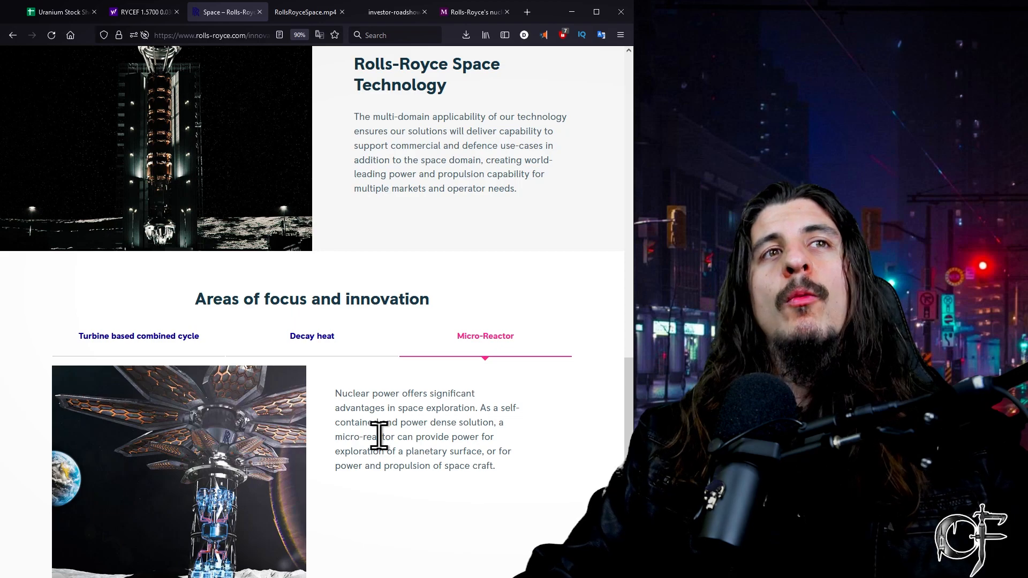
scroll(down, 3)
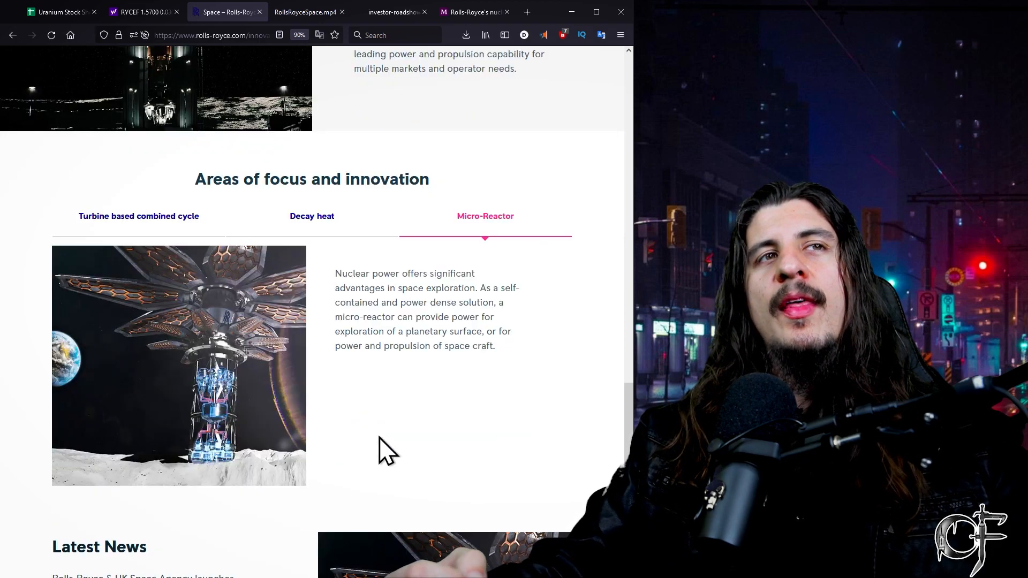
mouse_move(357, 438)
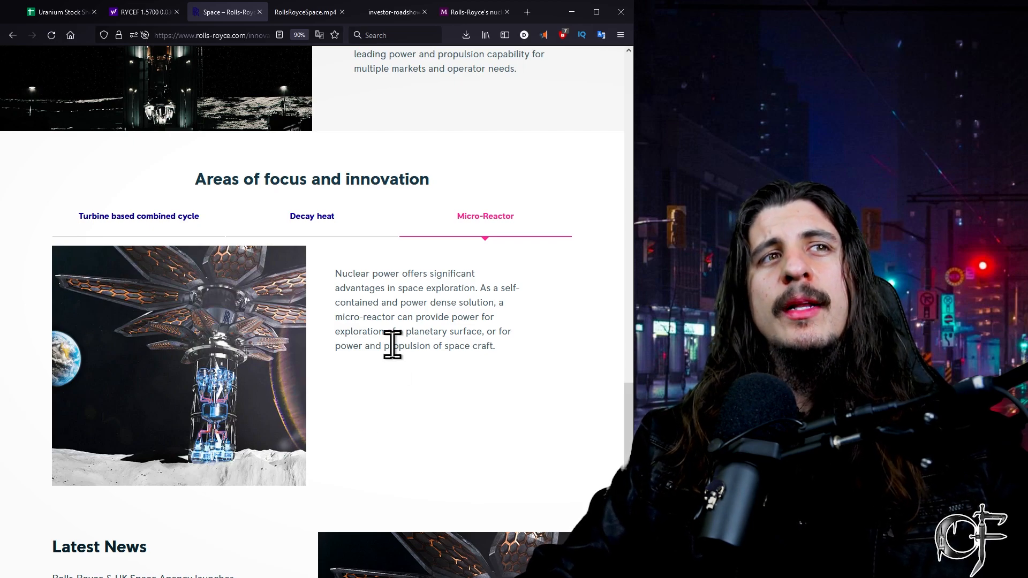
scroll(down, 3)
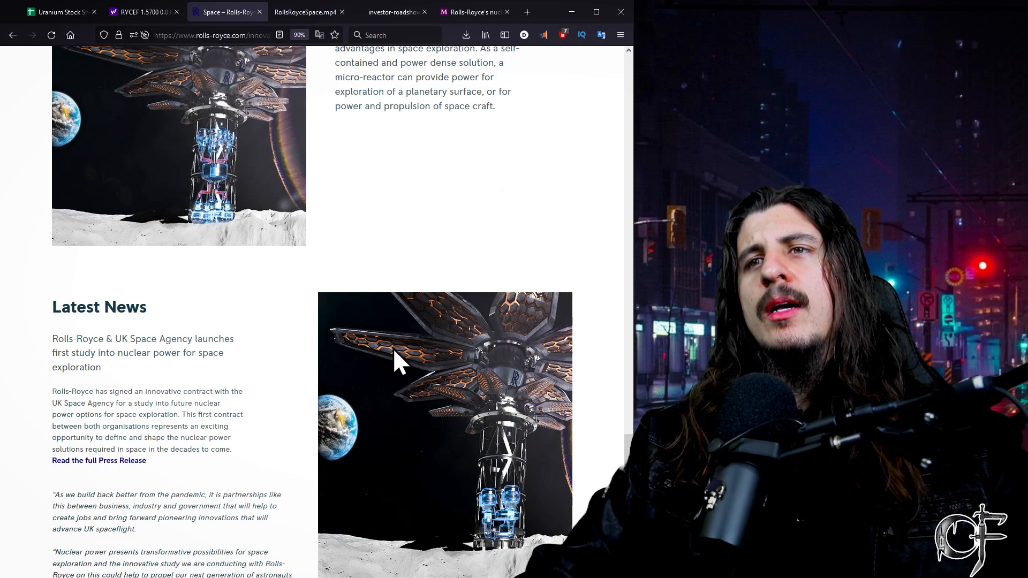
mouse_move(395, 422)
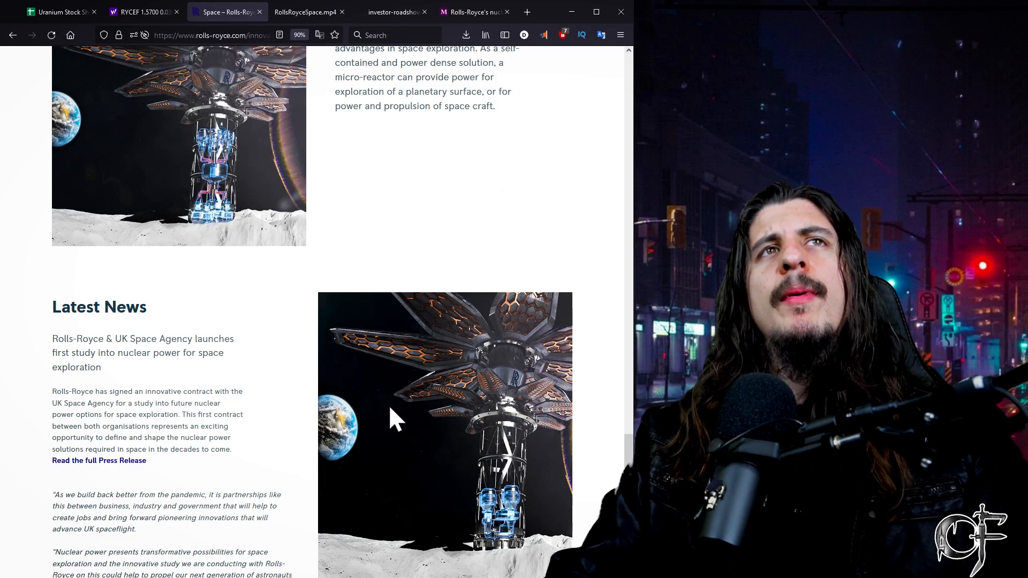
scroll(up, 3)
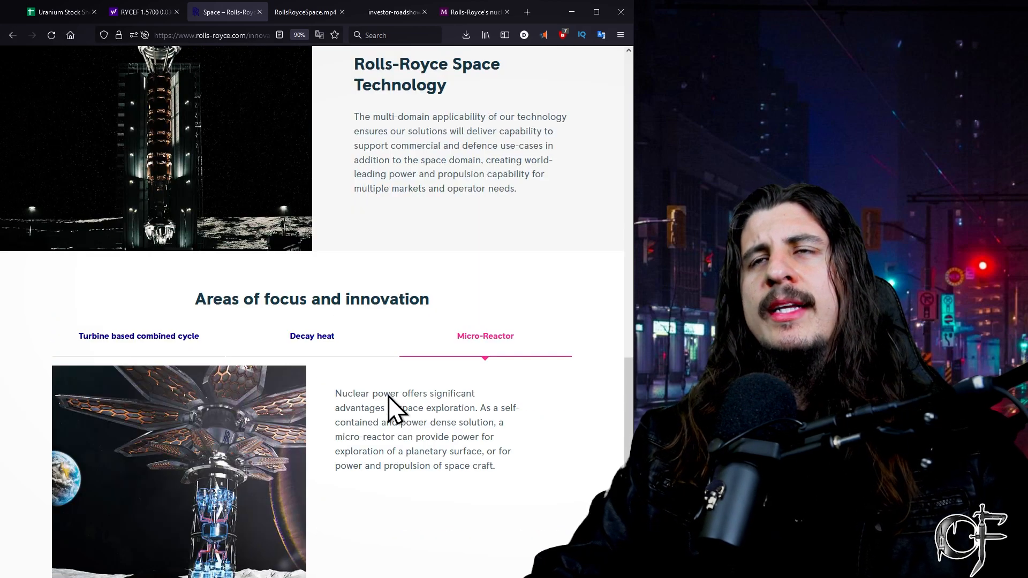
mouse_move(311, 39)
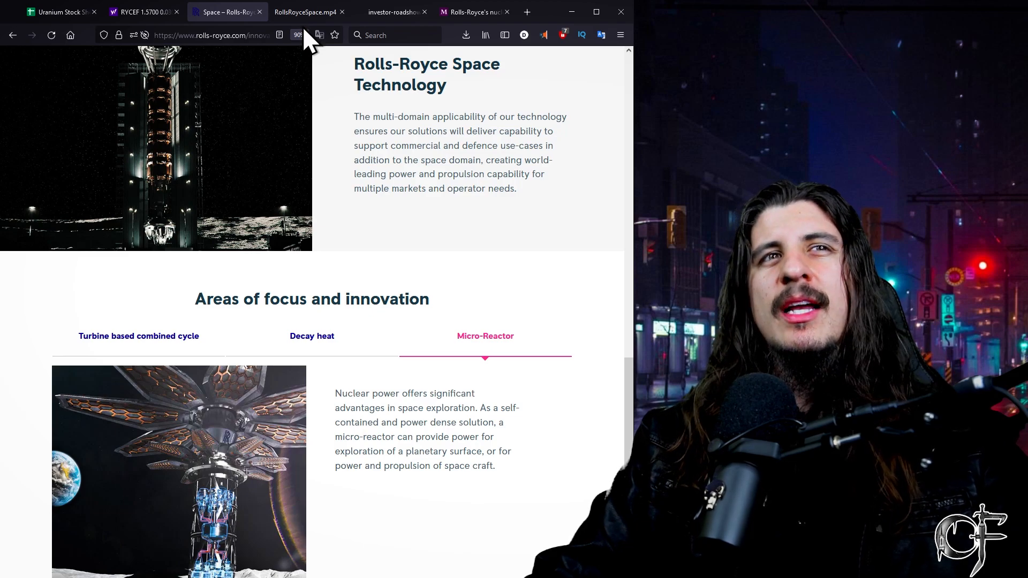
mouse_move(319, 62)
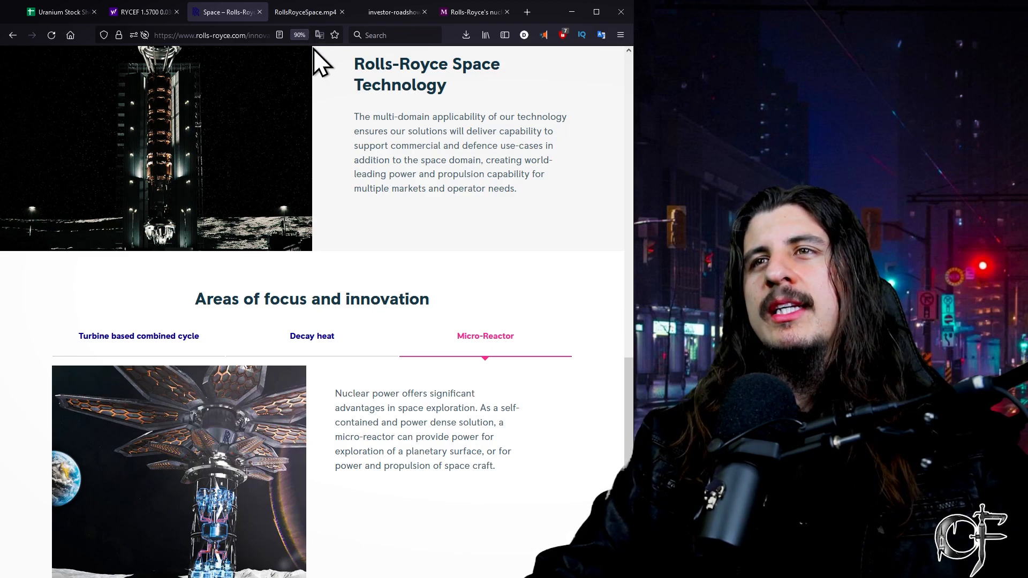
scroll(up, 3)
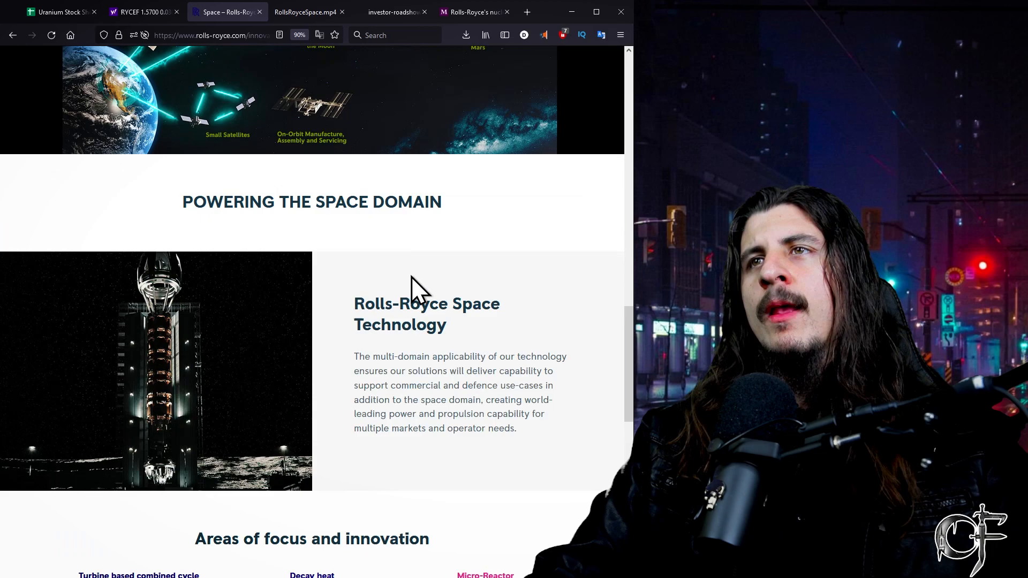
mouse_move(393, 20)
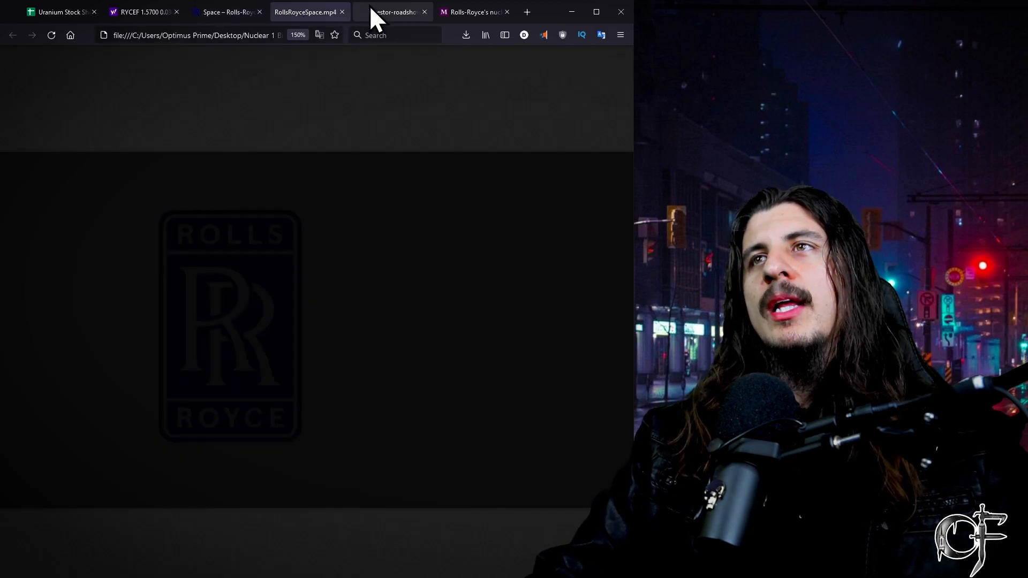
click(392, 11)
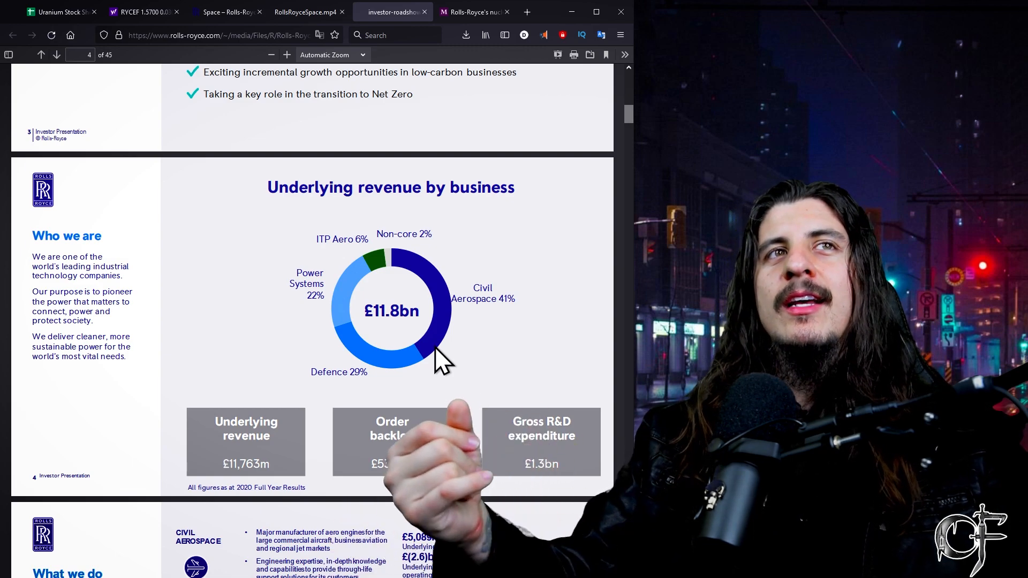
mouse_move(373, 380)
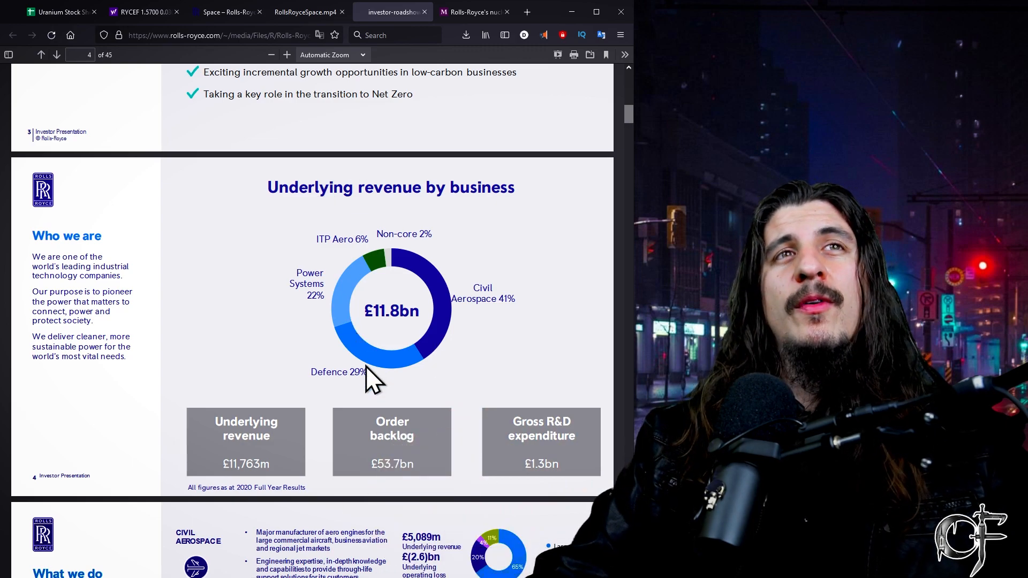
mouse_move(393, 385)
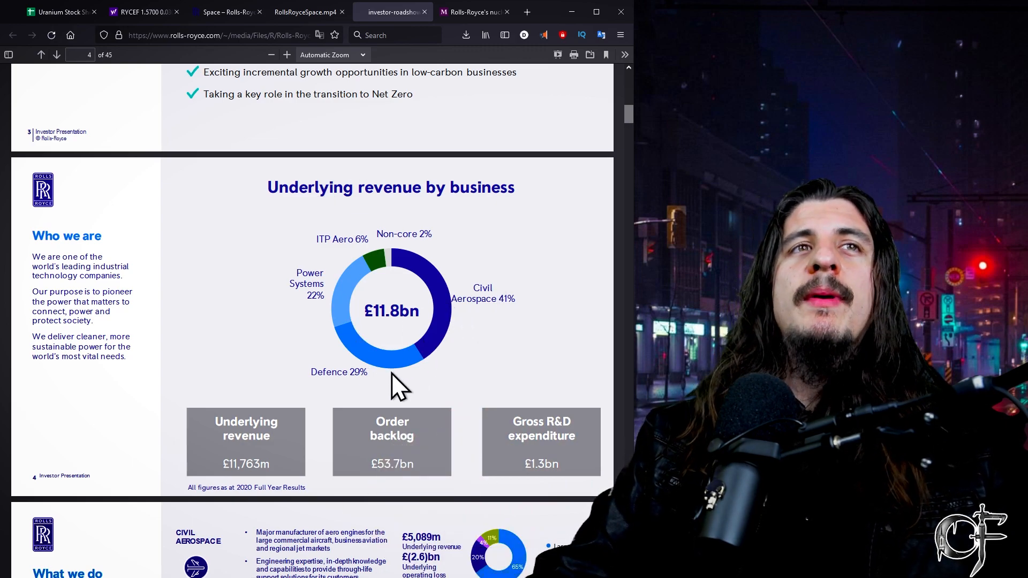
mouse_move(380, 318)
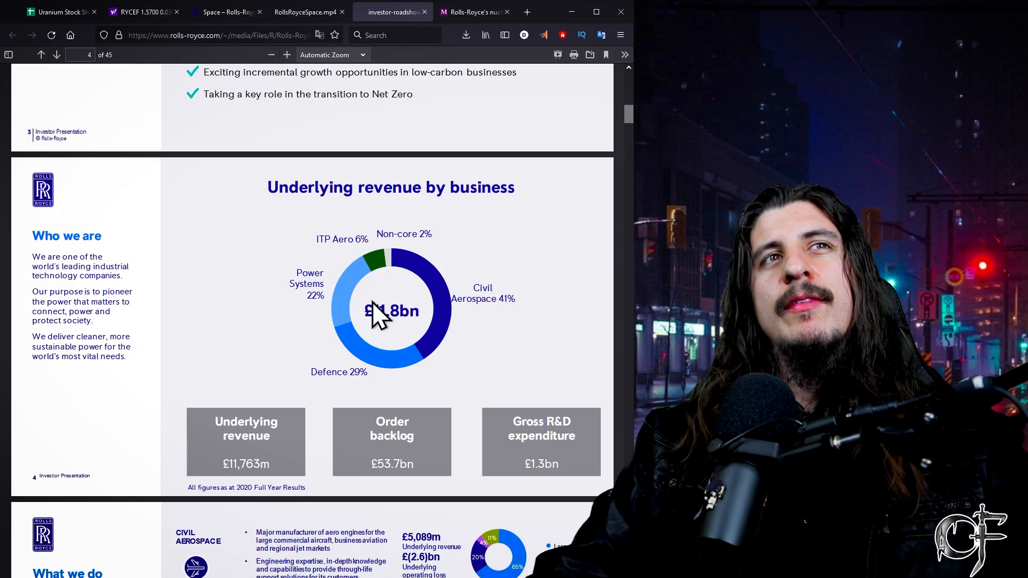
mouse_move(449, 432)
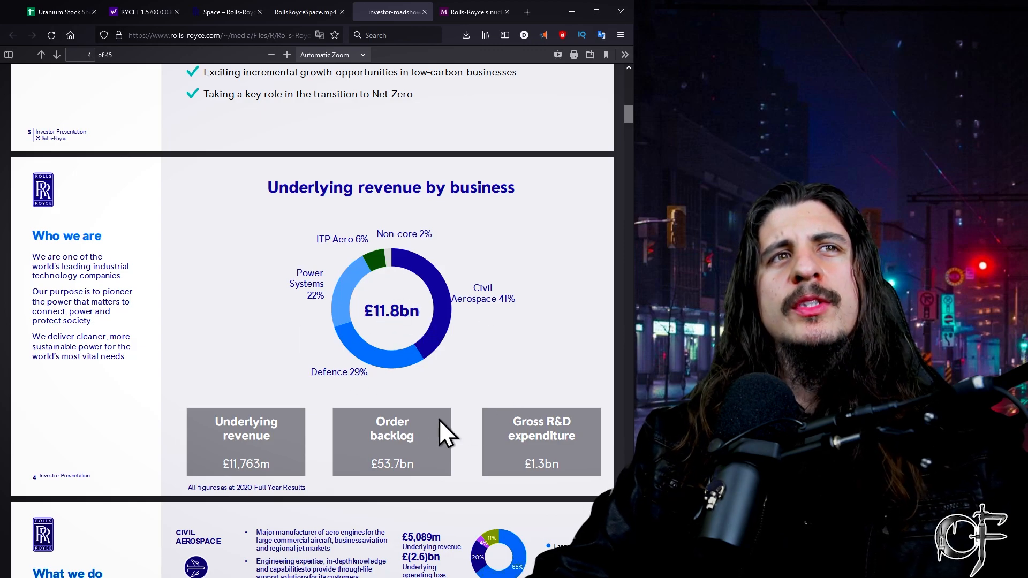
- Scroll the investor PDF to pages 22–23 on Small Modular Reactors and Urban Air Mobility
scroll(down, 3)
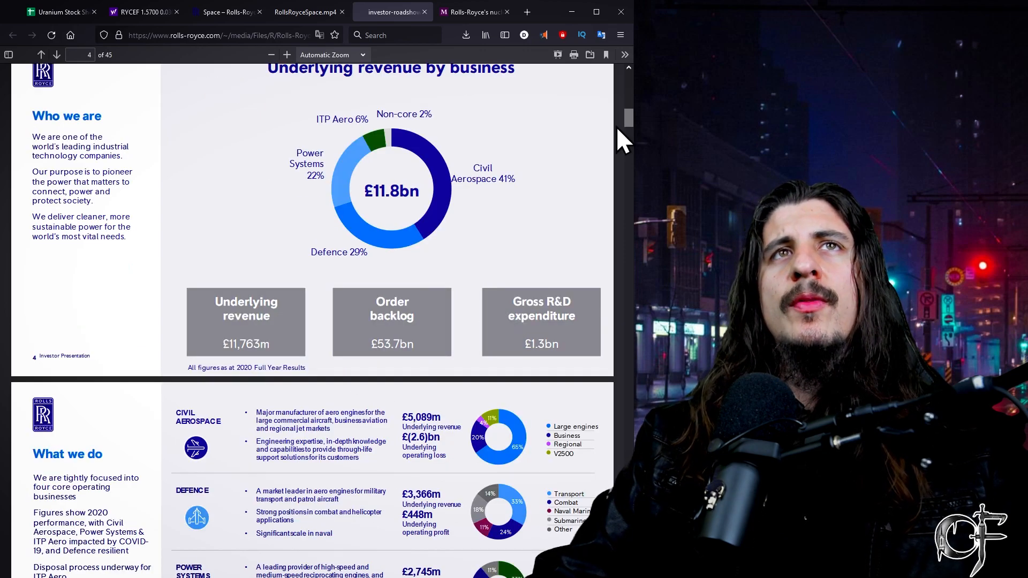
scroll(down, 3)
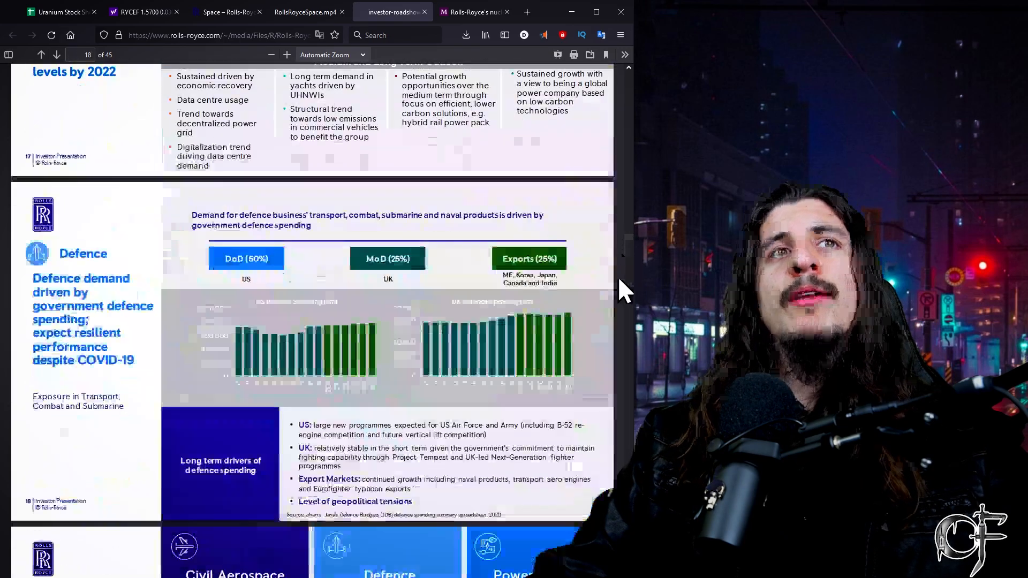
scroll(down, 3)
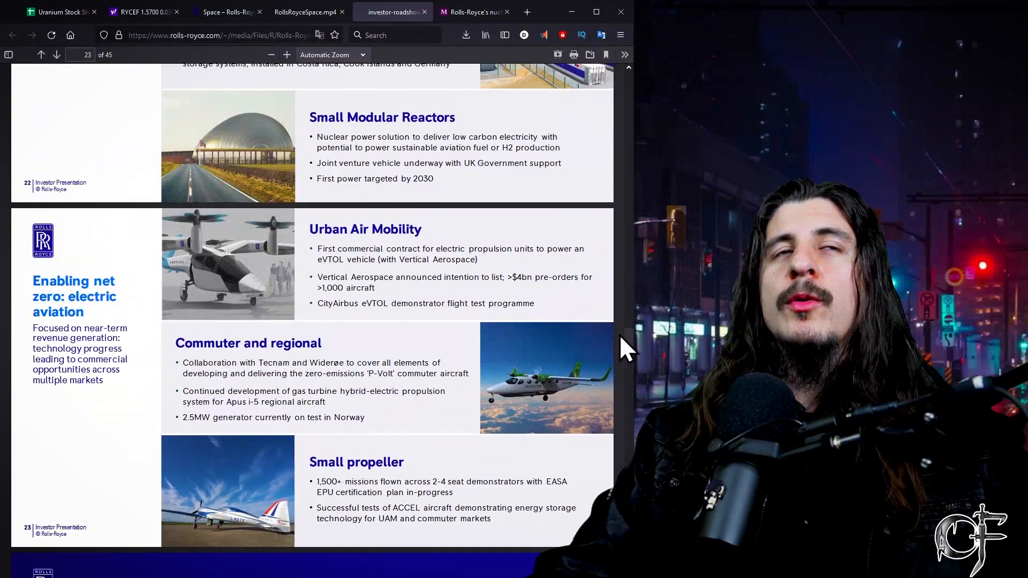
scroll(up, 3)
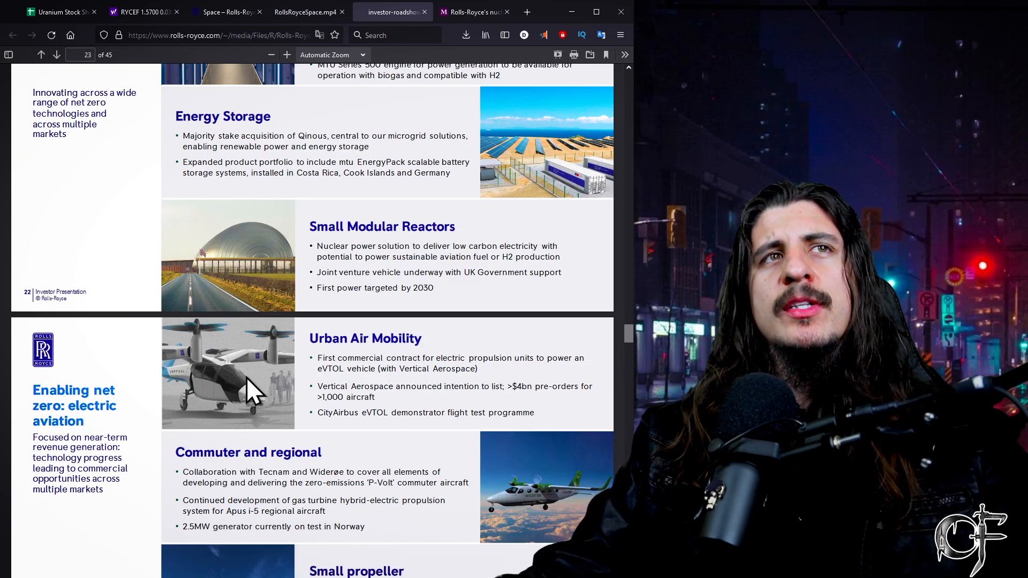
mouse_move(329, 222)
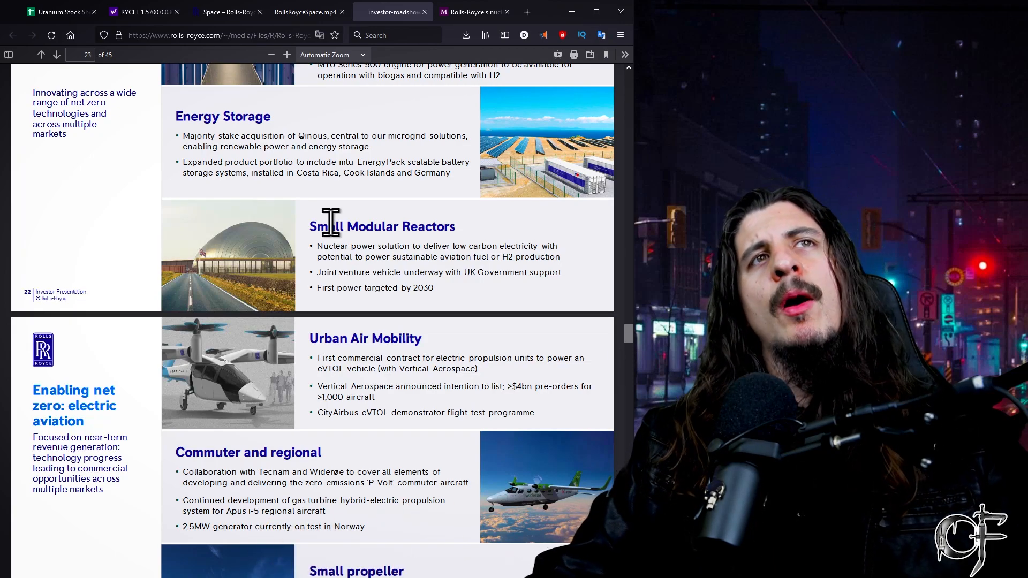
mouse_move(445, 301)
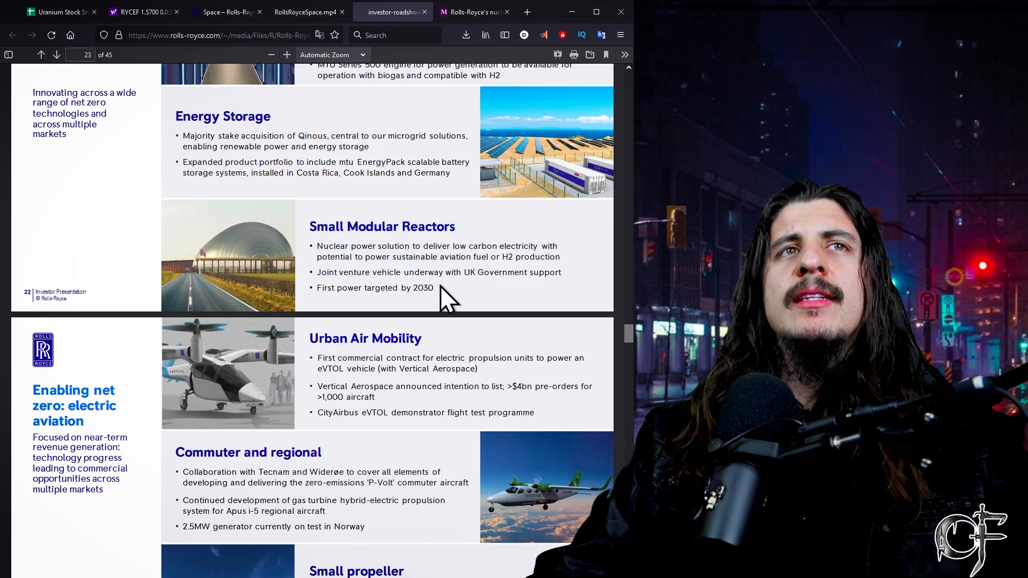
mouse_move(413, 327)
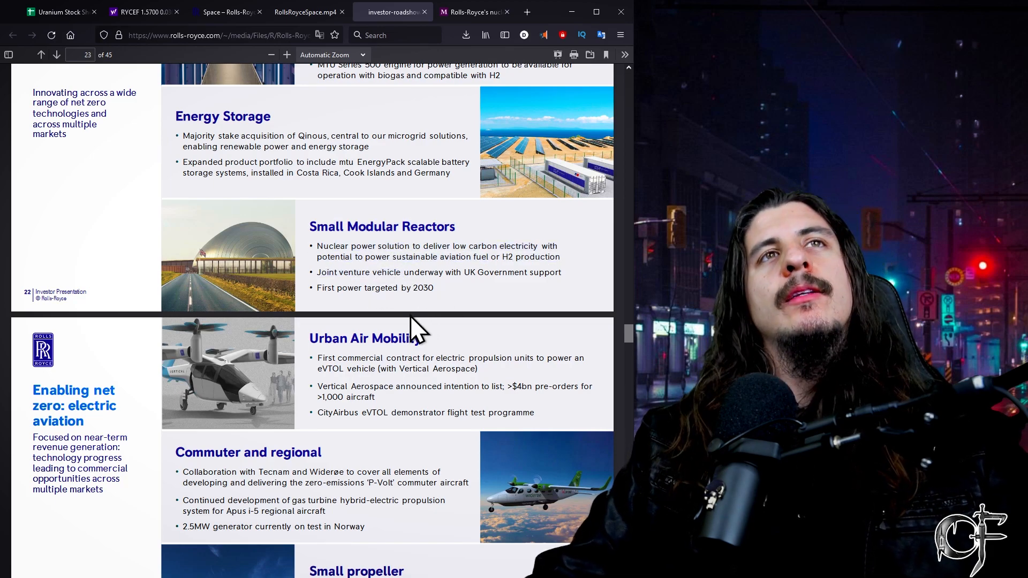
scroll(up, 3)
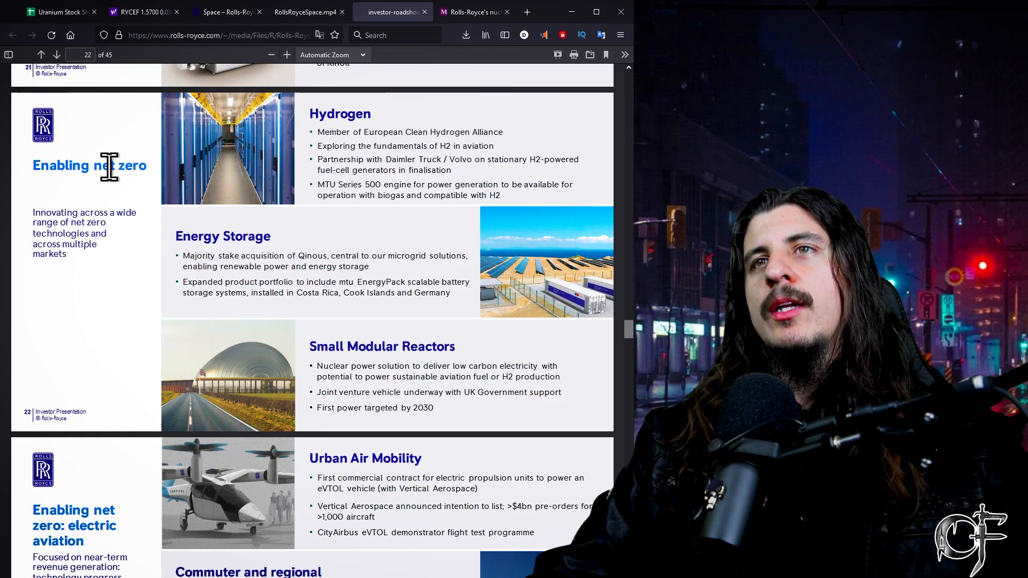
mouse_move(237, 244)
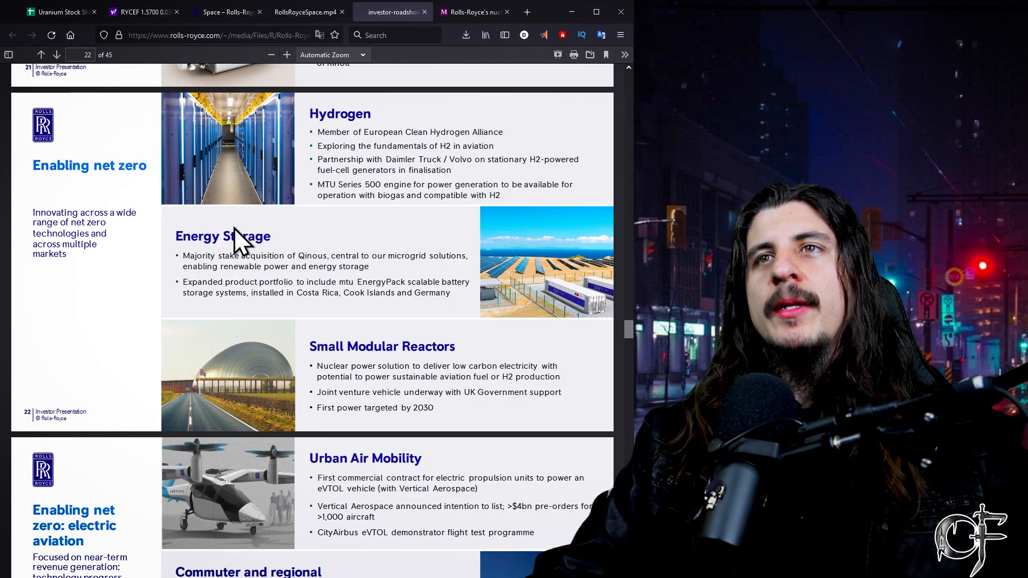
mouse_move(267, 260)
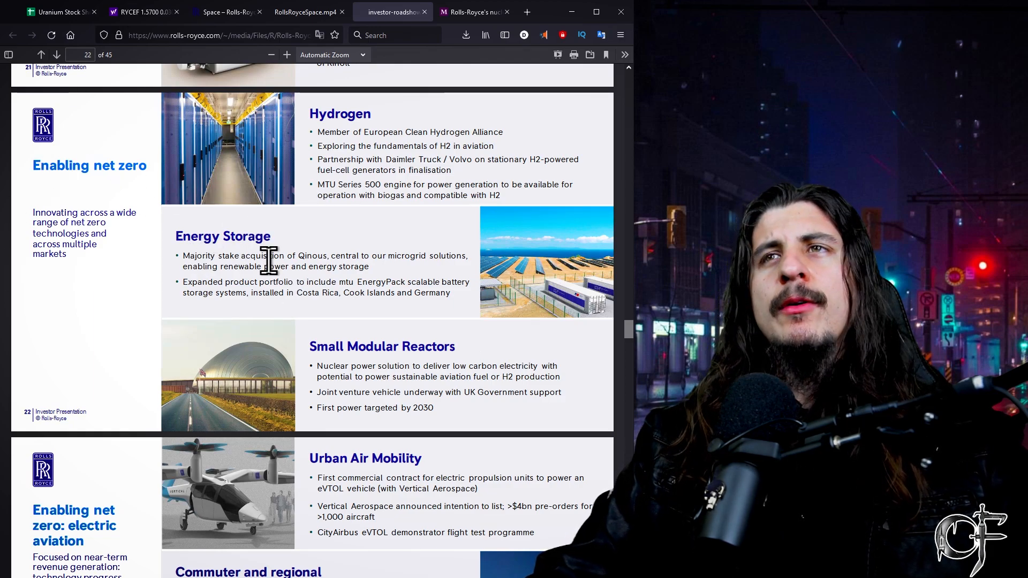
mouse_move(266, 315)
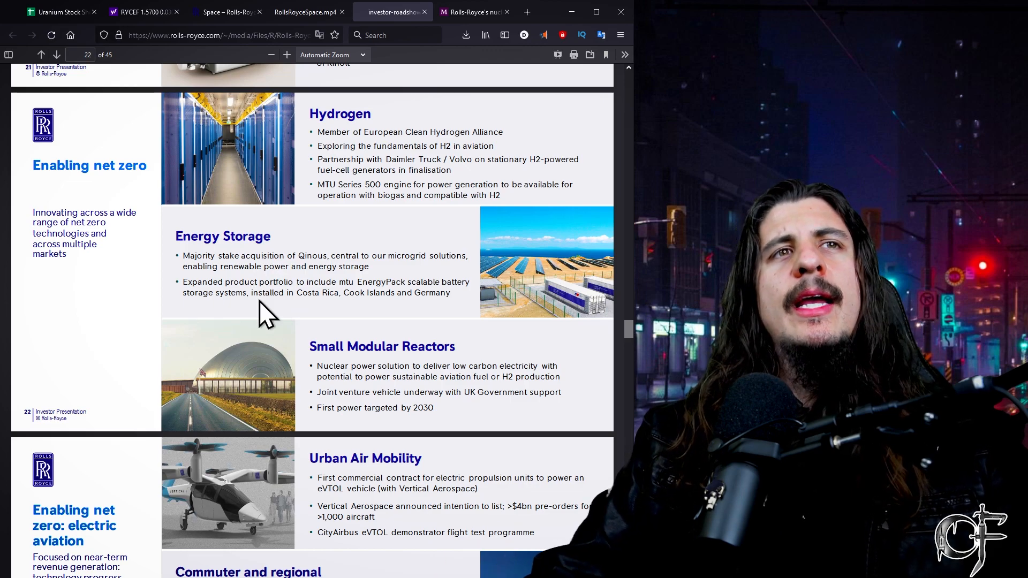
scroll(down, 3)
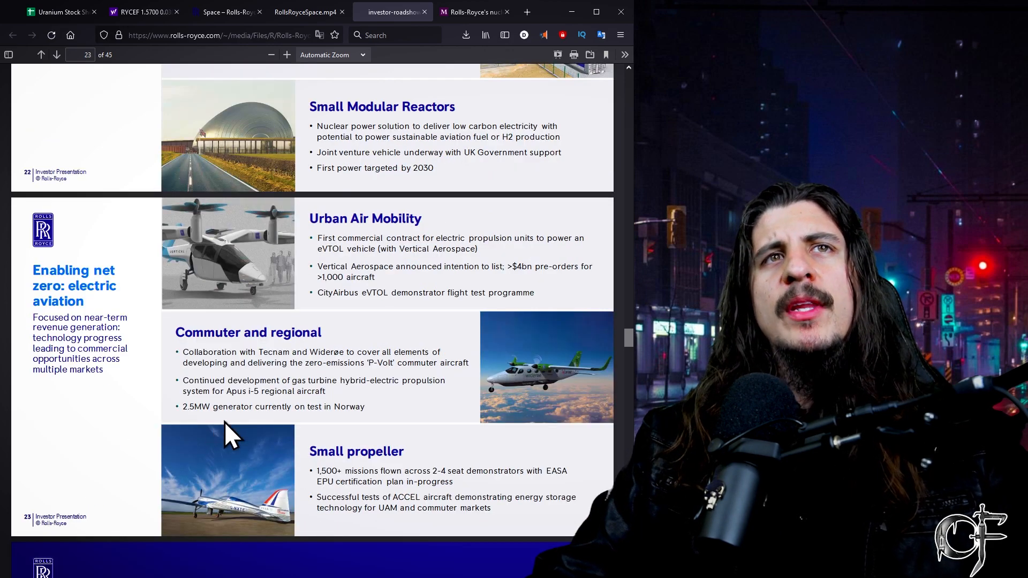
scroll(up, 3)
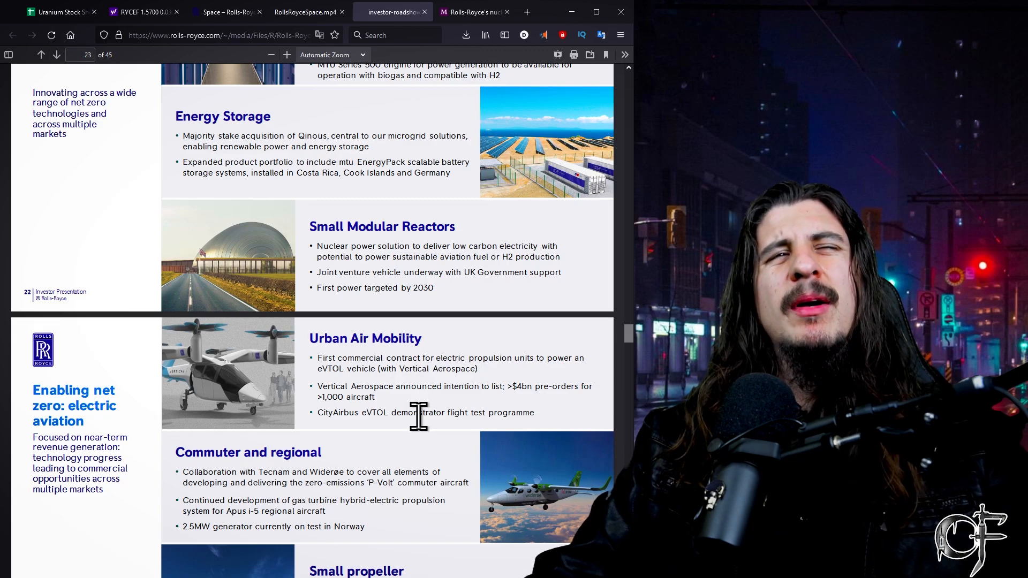
mouse_move(529, 350)
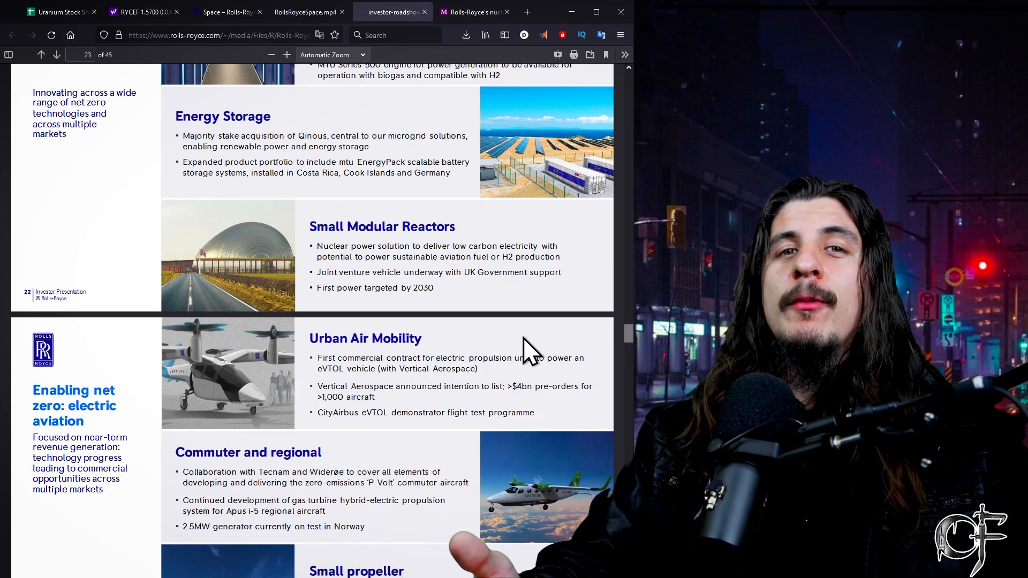
mouse_move(512, 134)
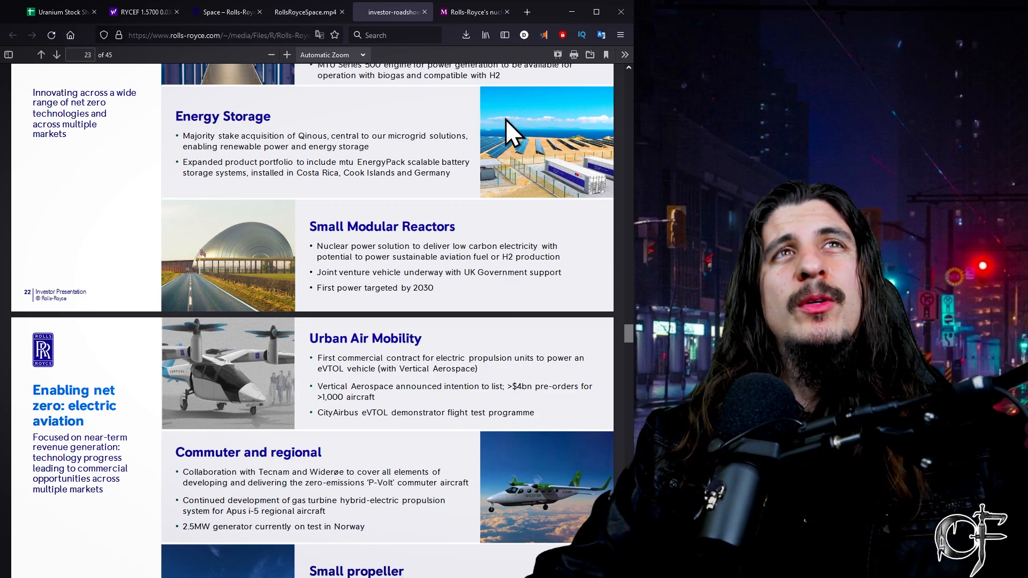
- Review RYCEF statistics such as the $12.81B market cap and 2.43 trailing P/E
click(141, 12)
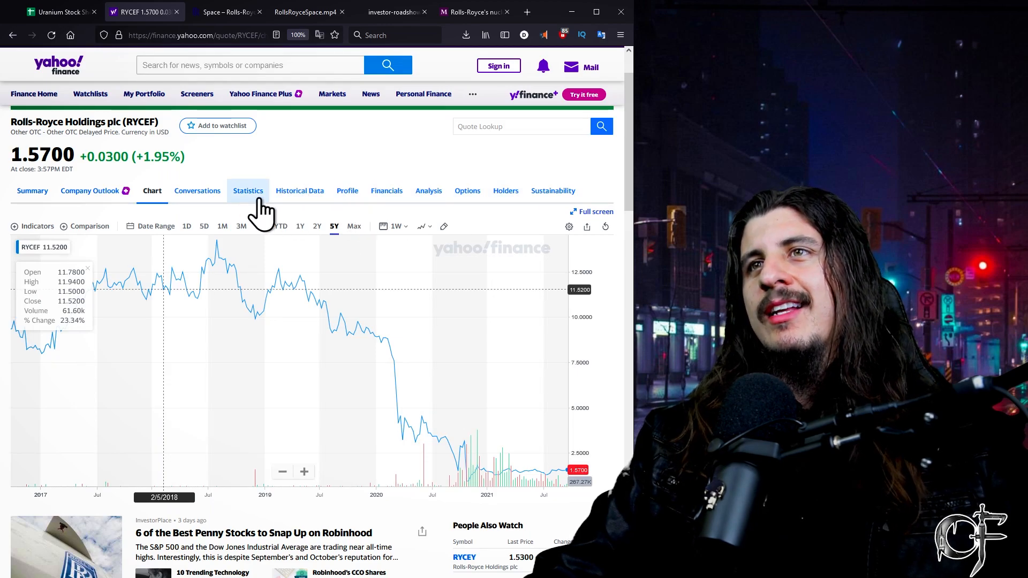
click(247, 190)
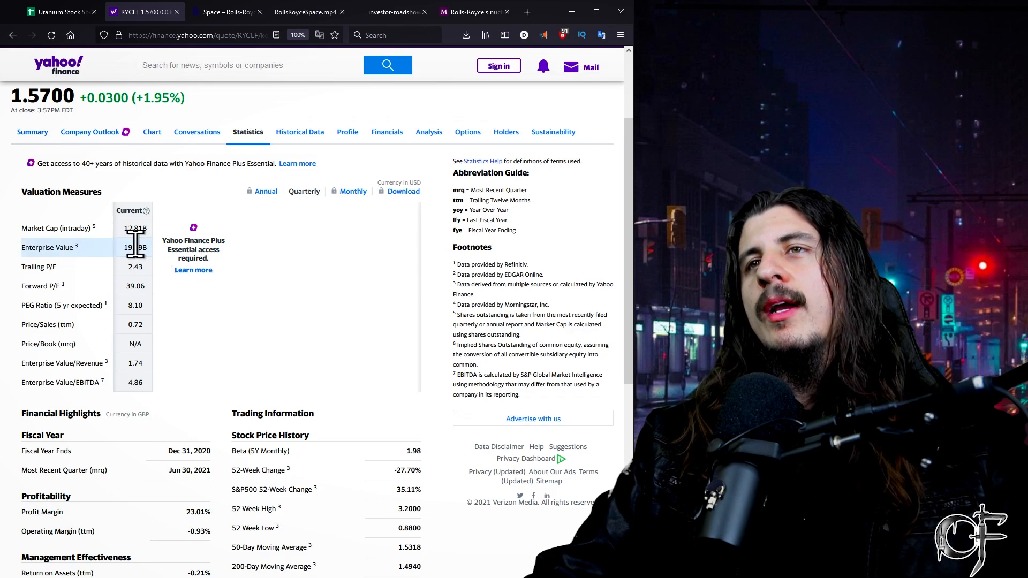
scroll(down, 3)
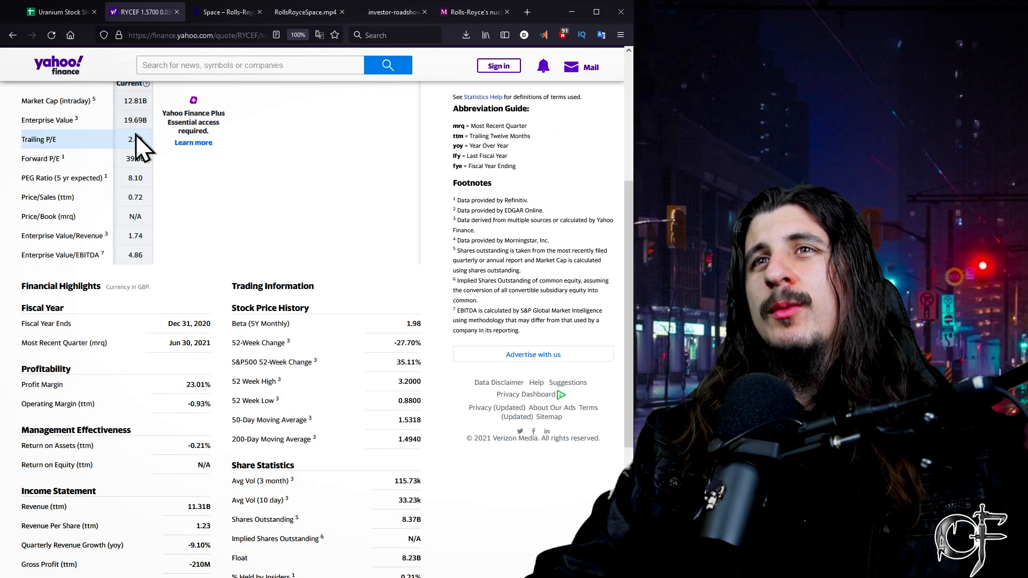
mouse_move(380, 446)
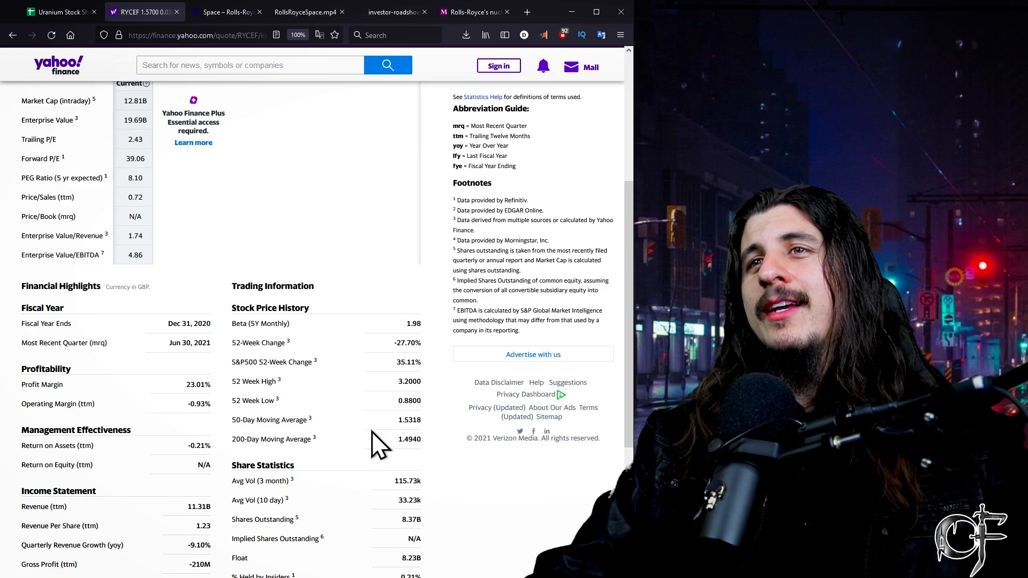
scroll(down, 3)
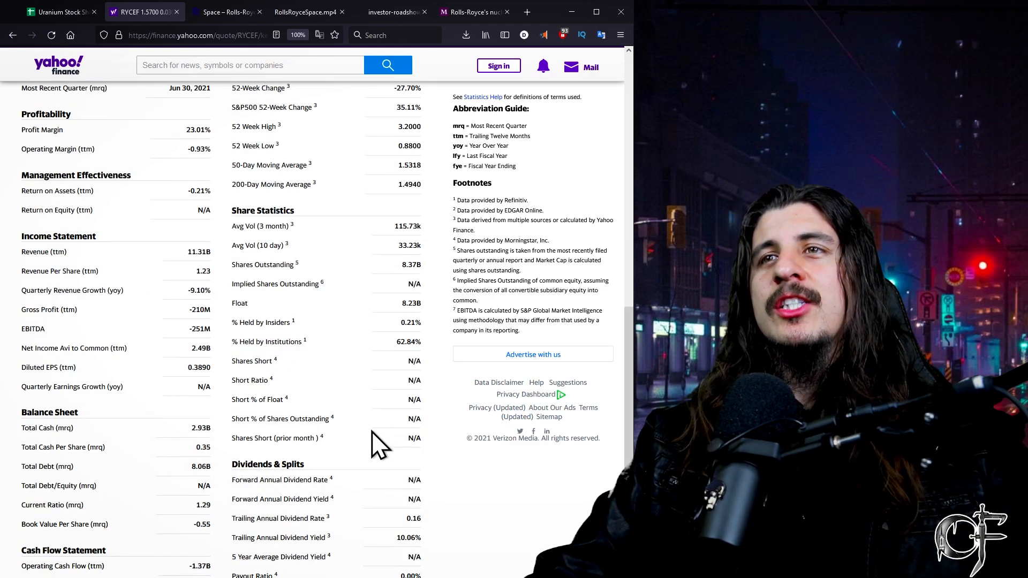
mouse_move(265, 449)
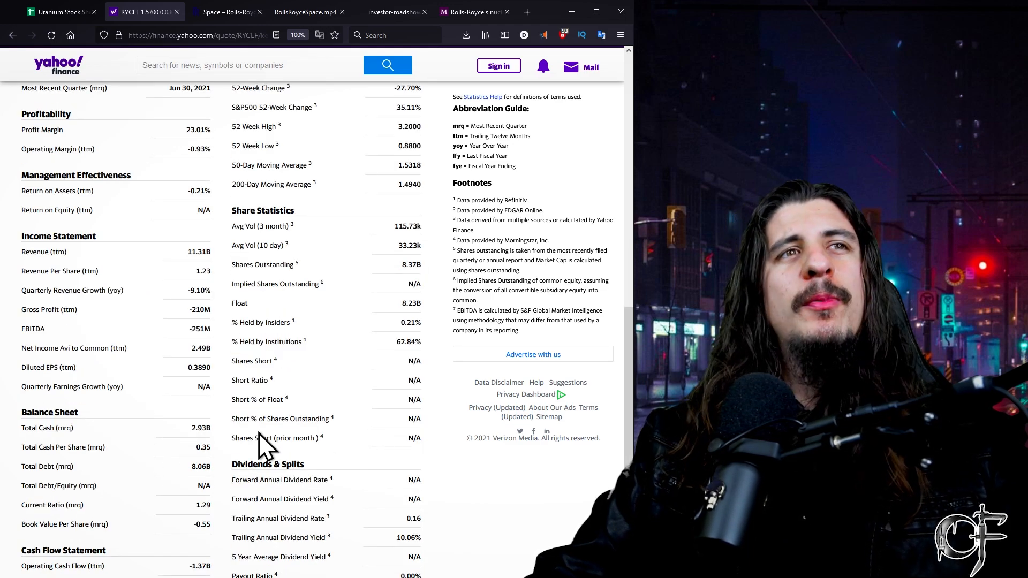
scroll(down, 3)
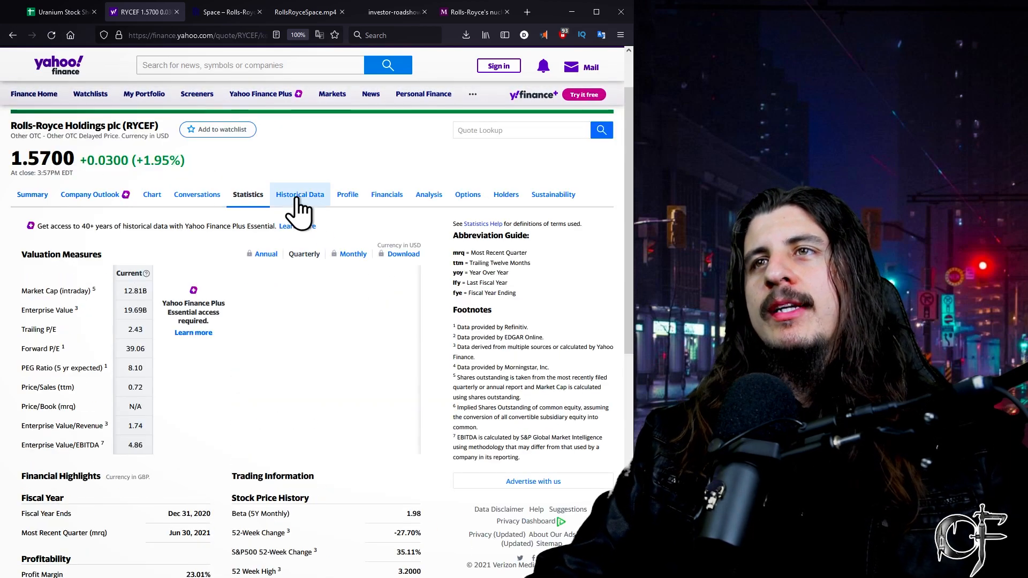
mouse_move(408, 200)
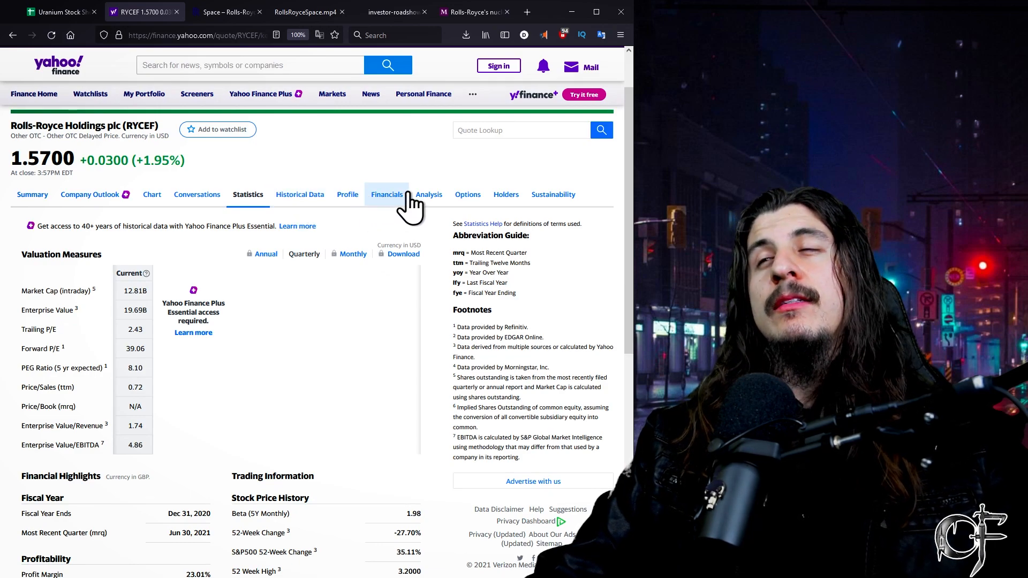
mouse_move(311, 216)
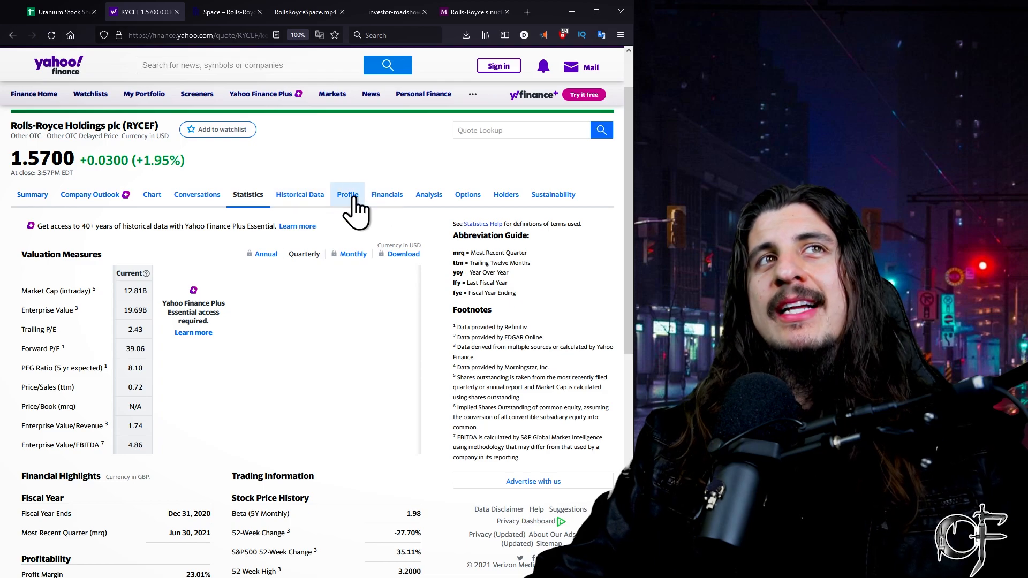
mouse_move(386, 194)
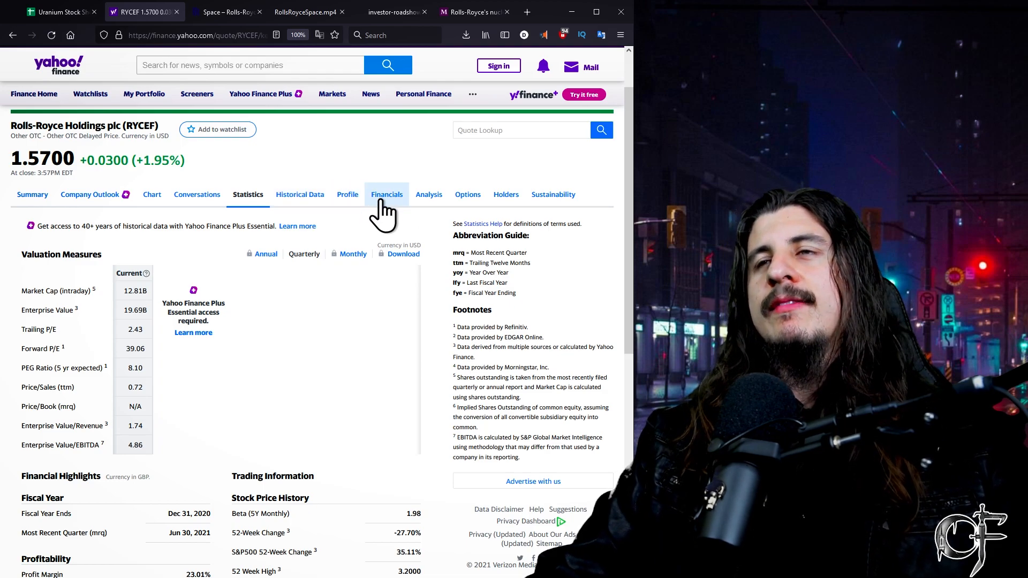
- Show the RYCEF income statement with TTM revenue of 11,310,000
click(386, 194)
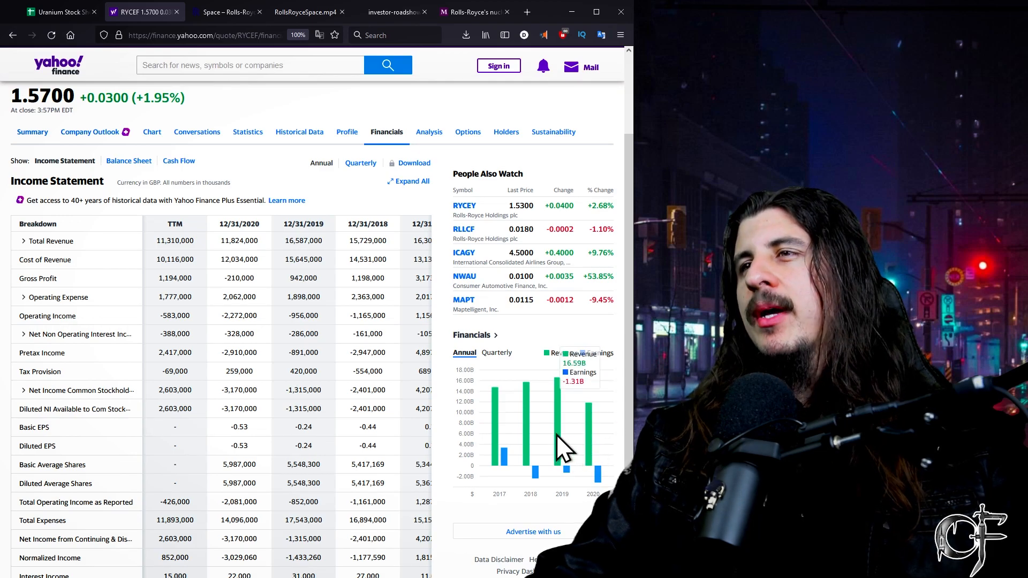
mouse_move(593, 472)
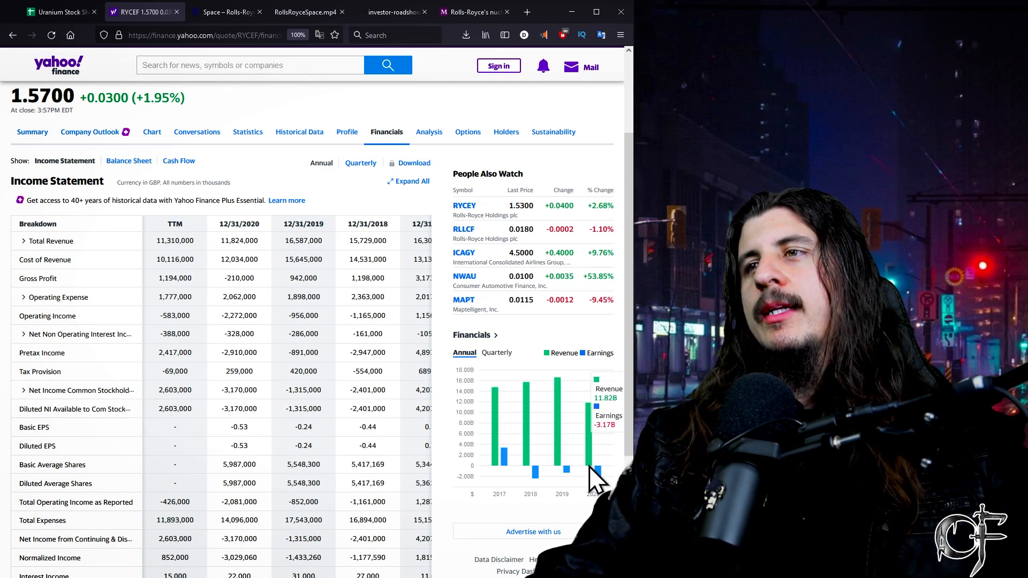
mouse_move(626, 200)
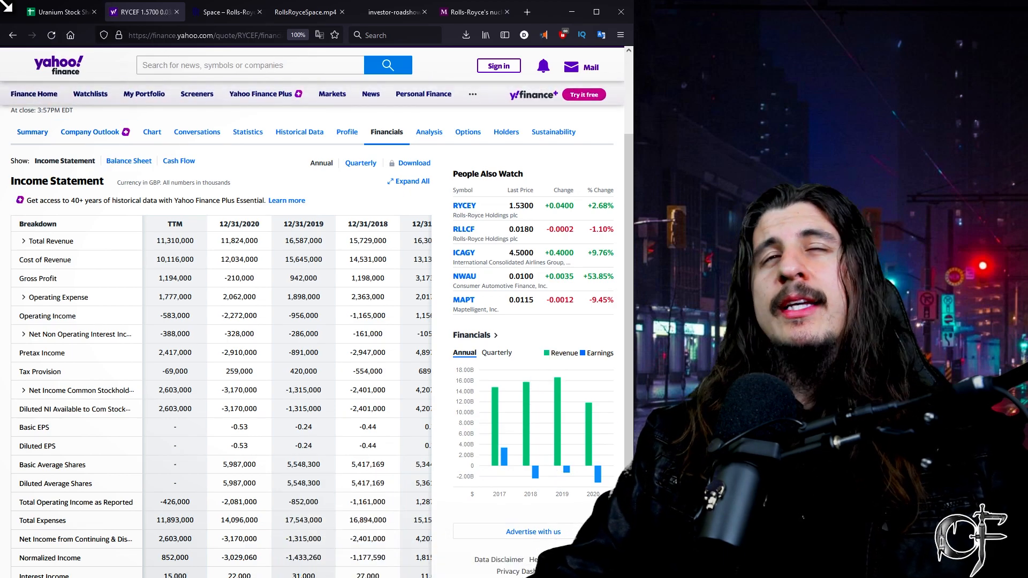
- Return to the Rolls-Royce Space page and scroll to its micro-reactor innovation entry
click(226, 11)
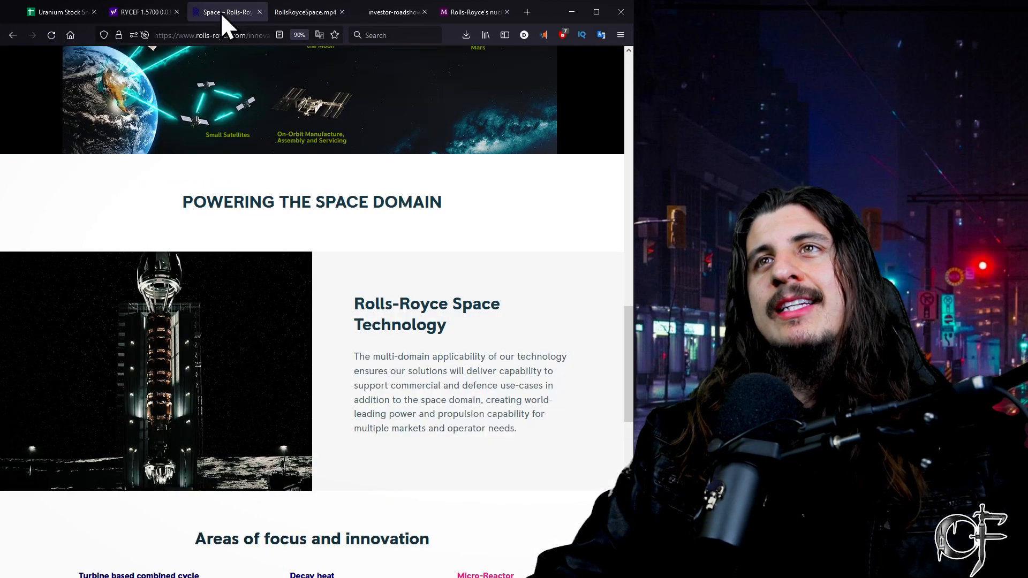
mouse_move(314, 298)
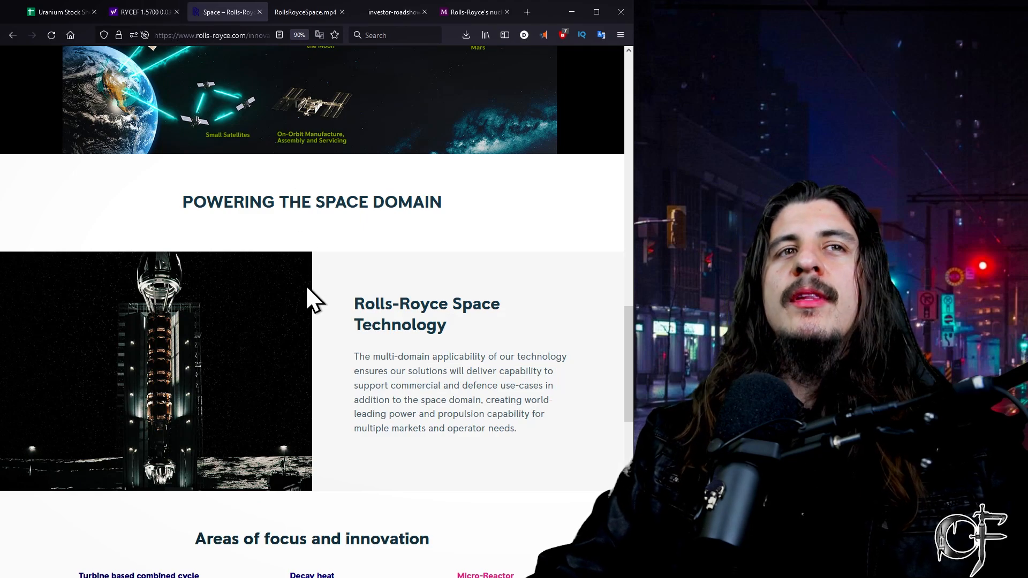
scroll(down, 3)
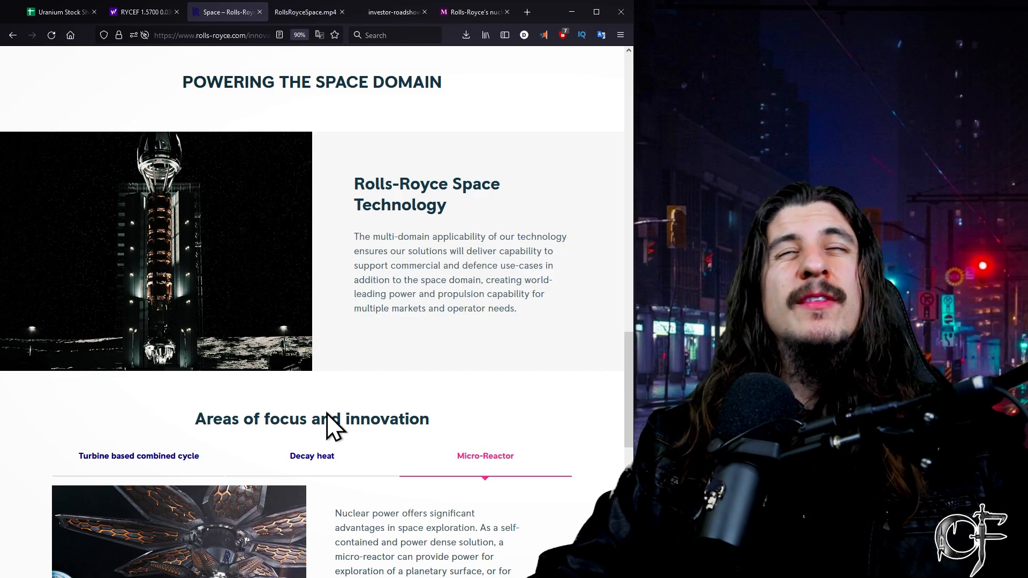
mouse_move(606, 334)
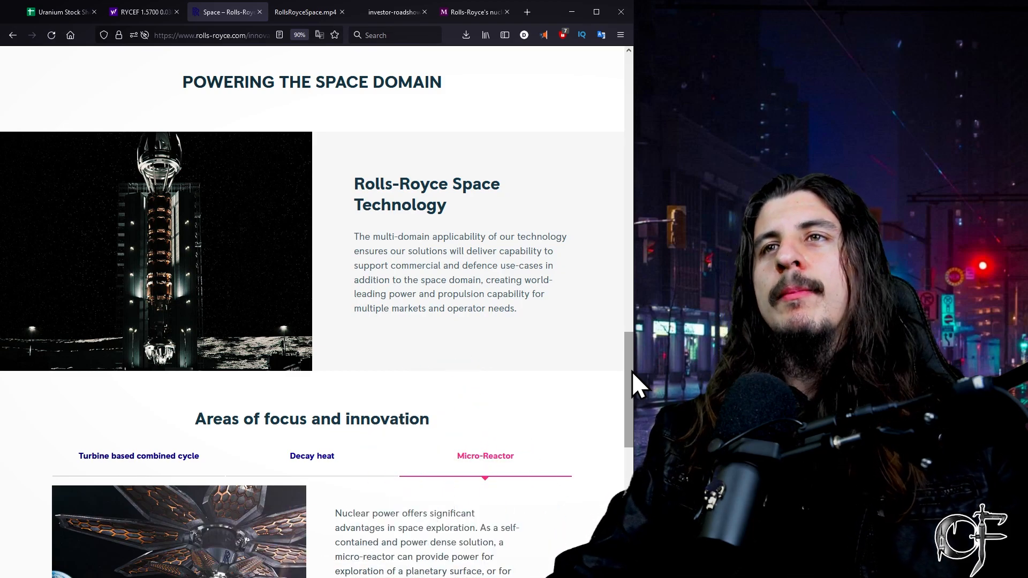
mouse_move(511, 158)
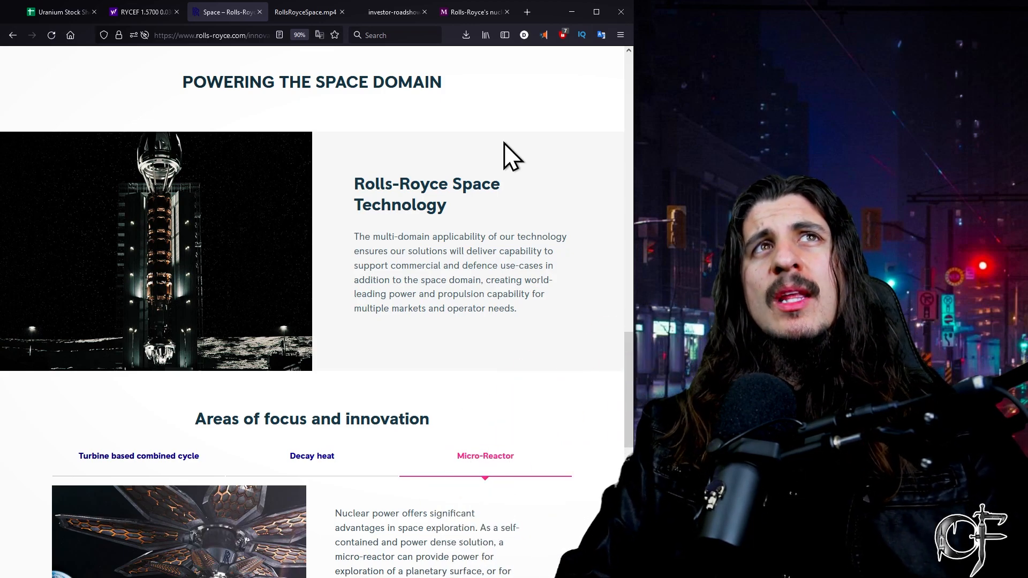
mouse_move(502, 163)
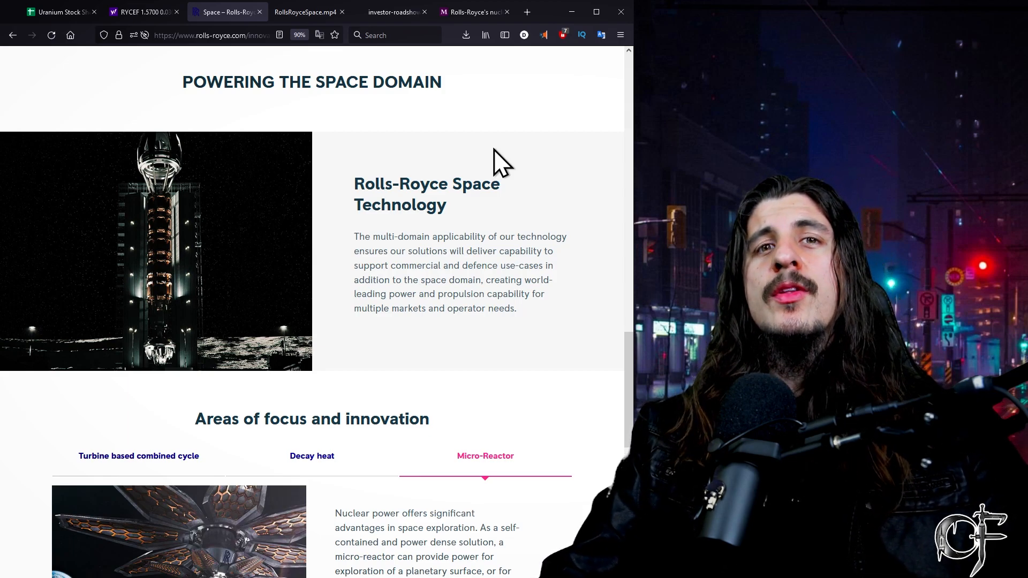
mouse_move(333, 124)
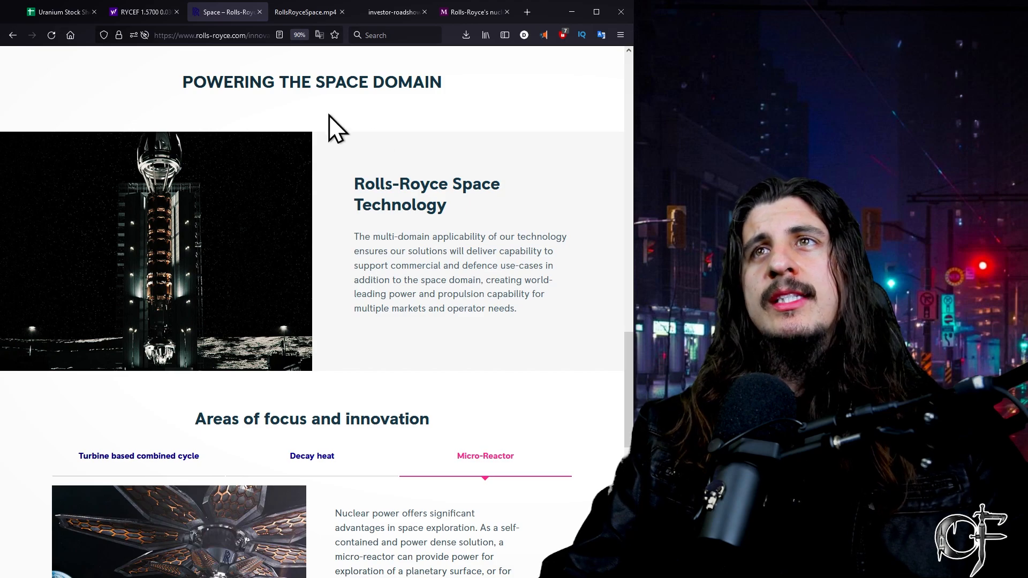
mouse_move(146, 40)
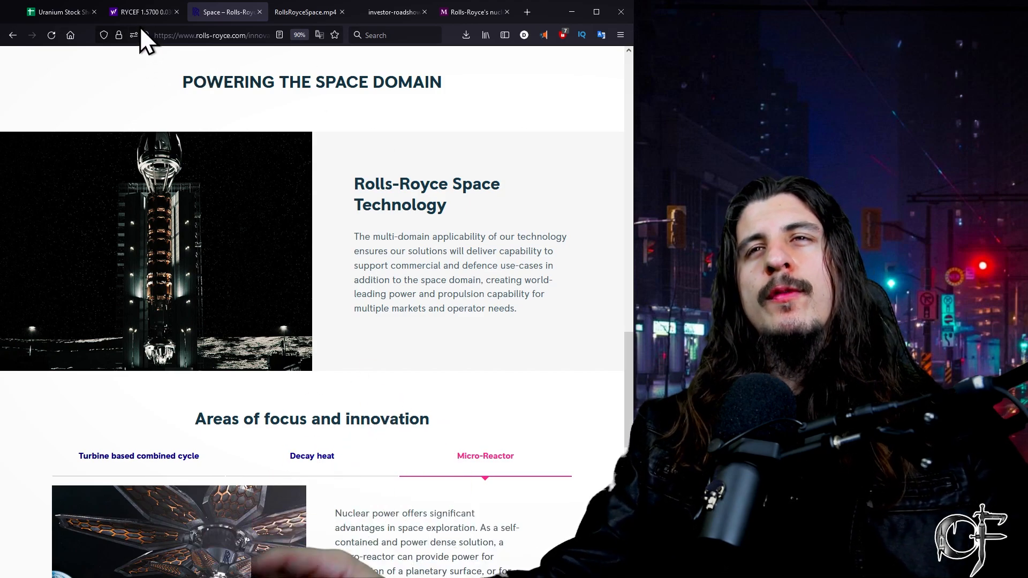
mouse_move(144, 12)
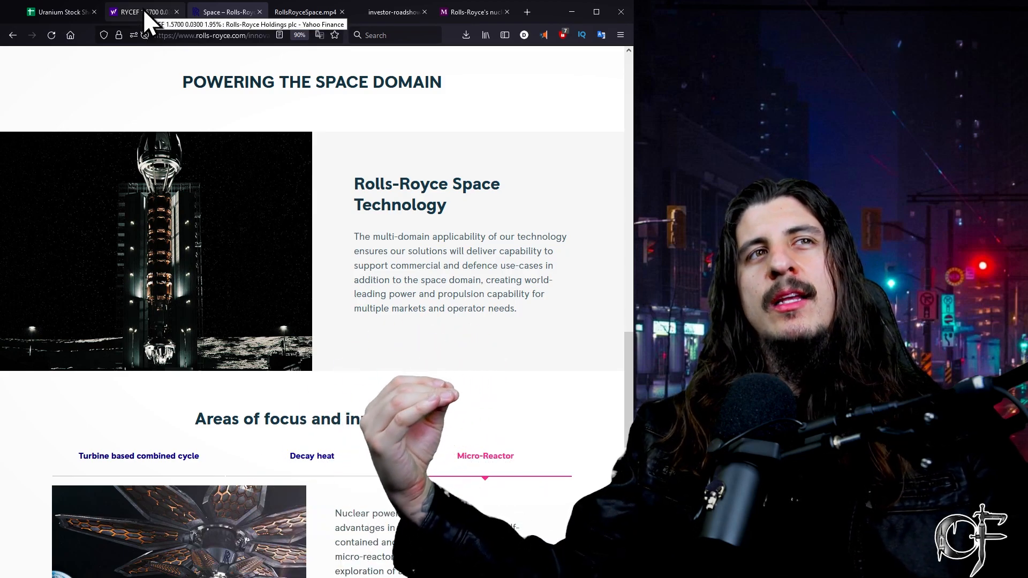
mouse_move(195, 71)
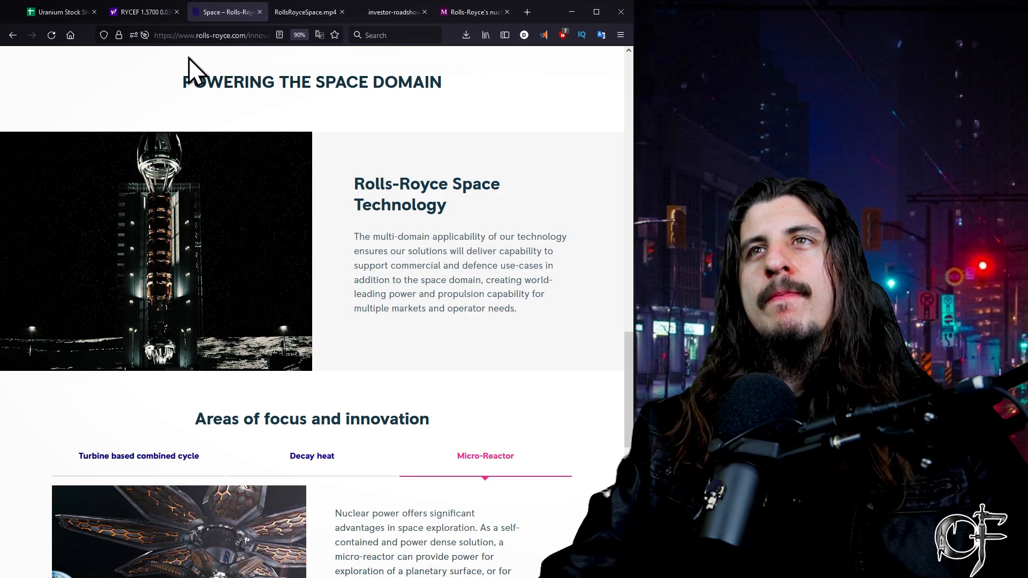
mouse_move(144, 11)
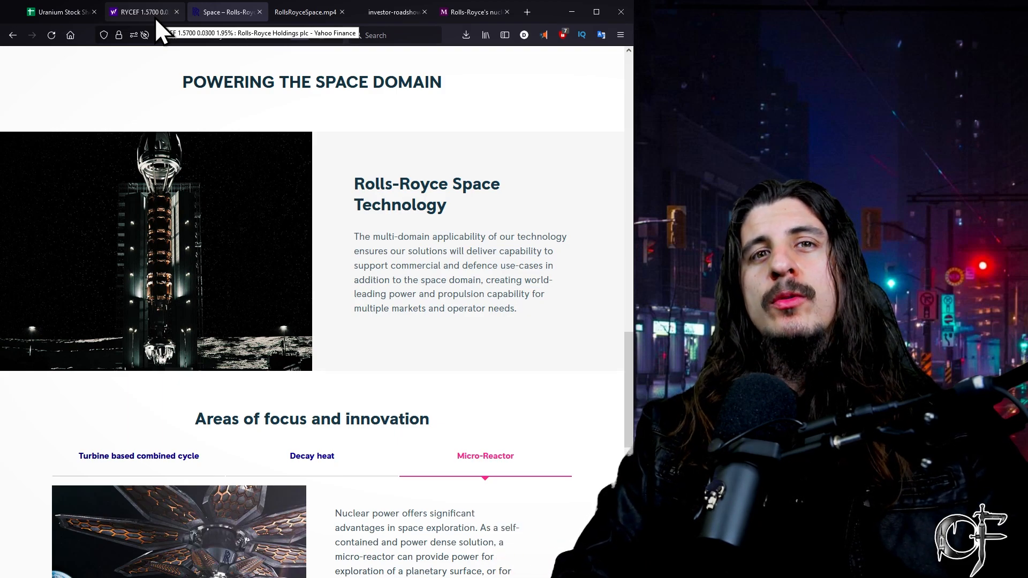
- Return to the September 2021 uranium stock sheet with prices and gains
click(61, 12)
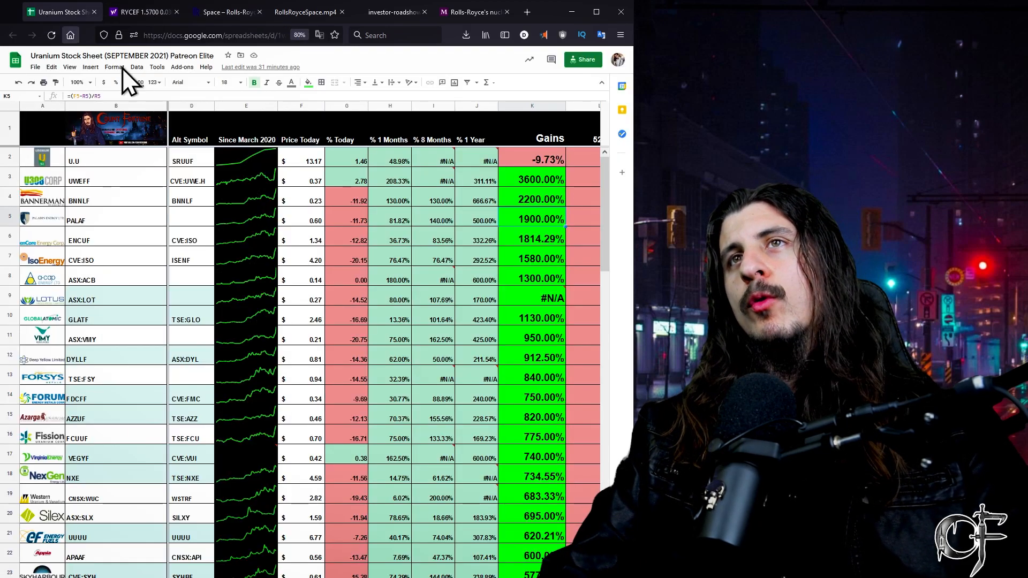
mouse_move(334, 190)
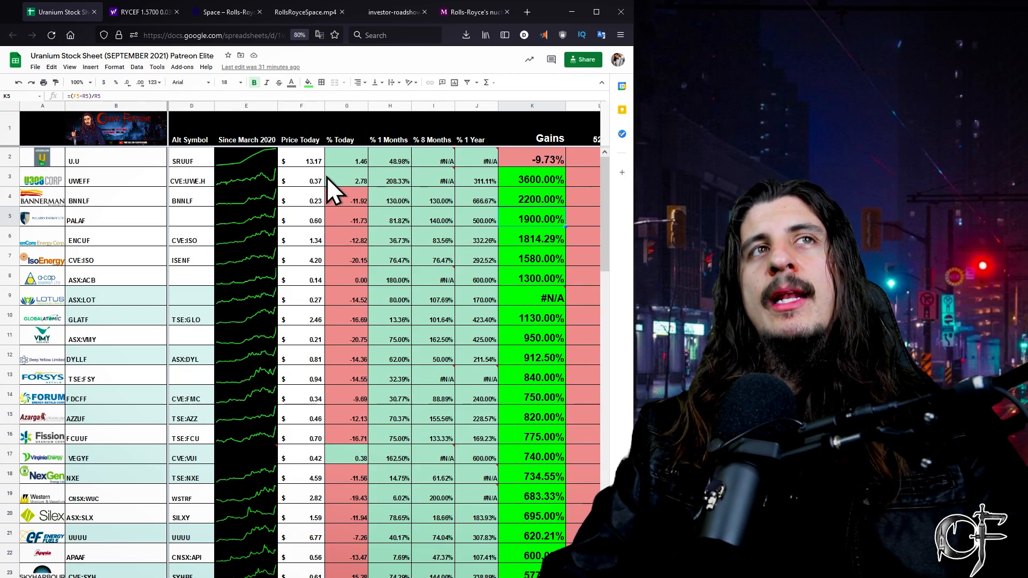
mouse_move(282, 289)
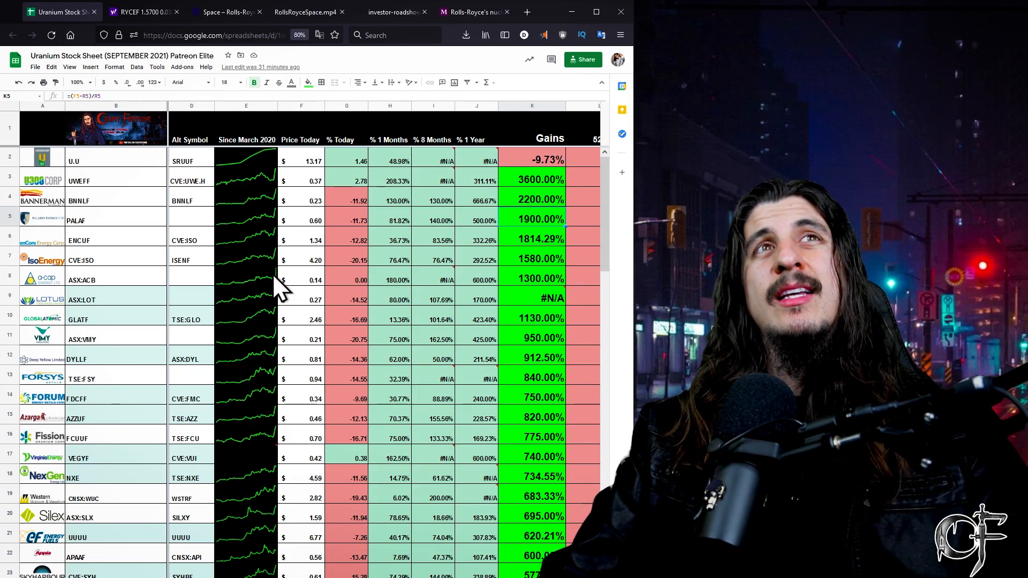
mouse_move(230, 275)
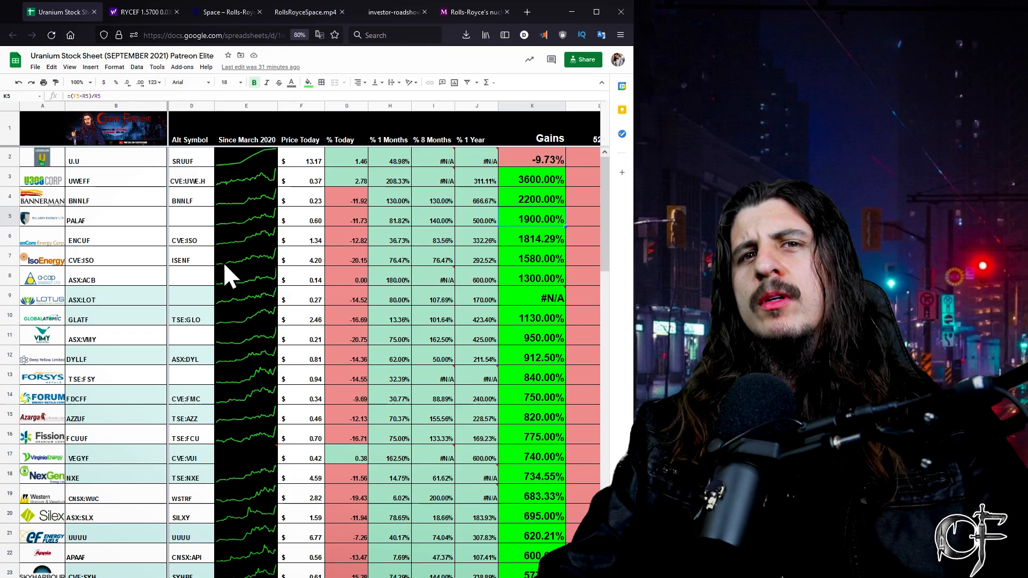